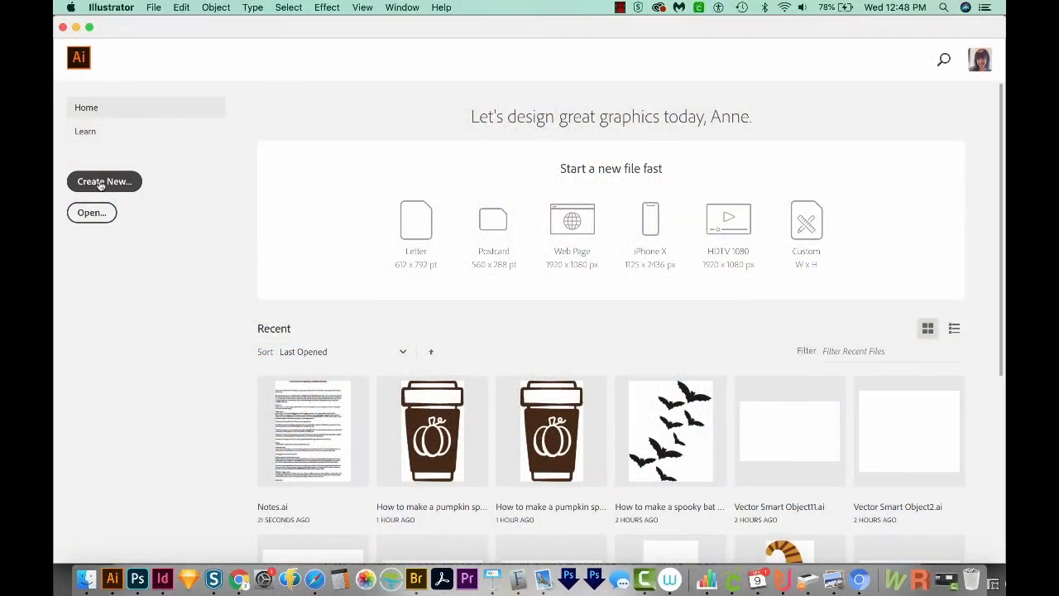
Create a new blank Letter-size print document (Untitled-40)
{"action": "left_click", "coordinate": [102, 180]}
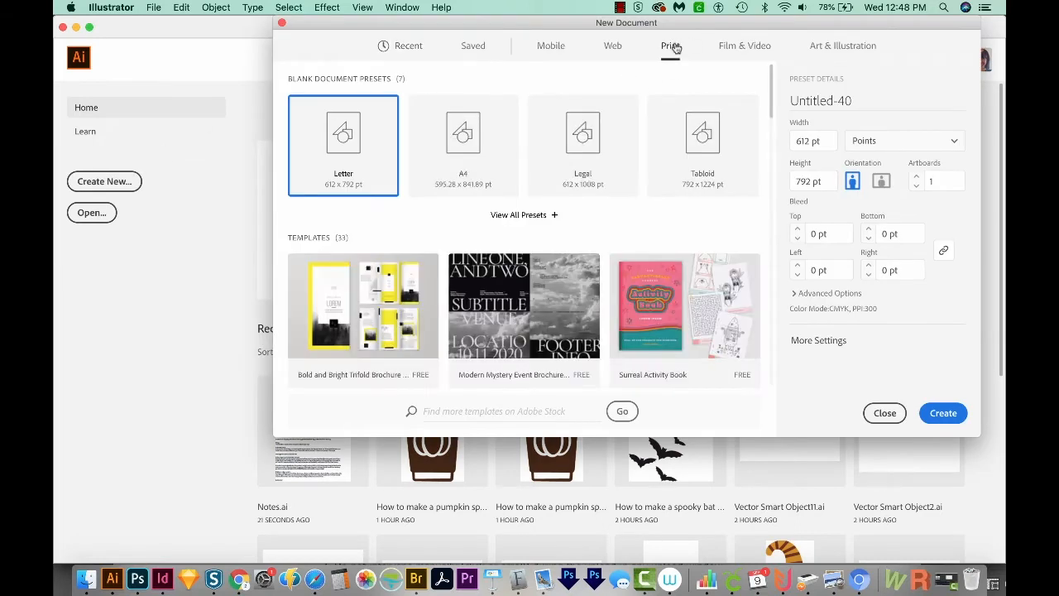
{"action": "mouse_move", "coordinate": [515, 224]}
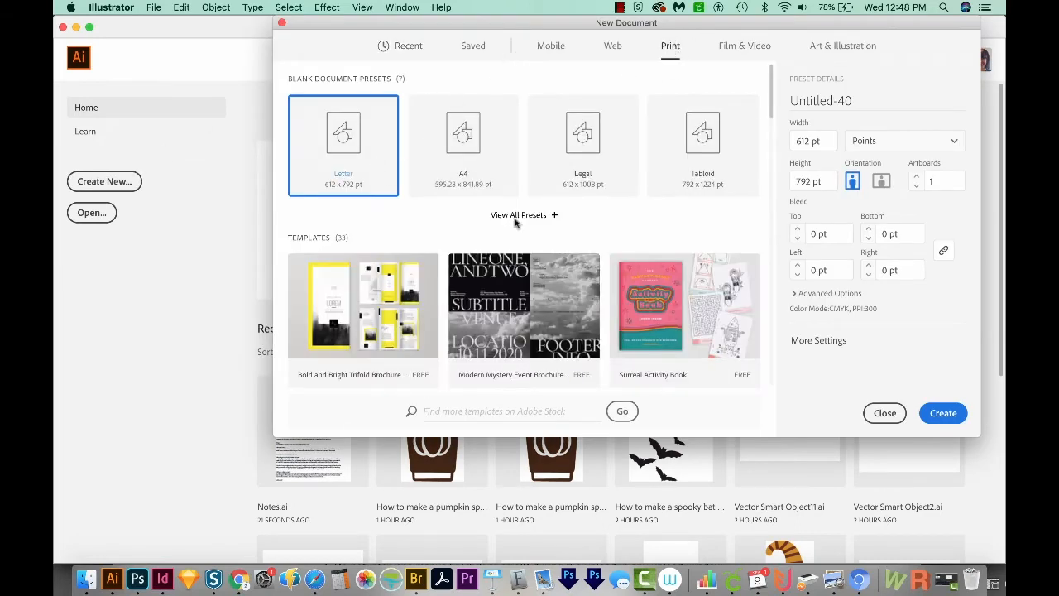
{"action": "left_click", "coordinate": [942, 414]}
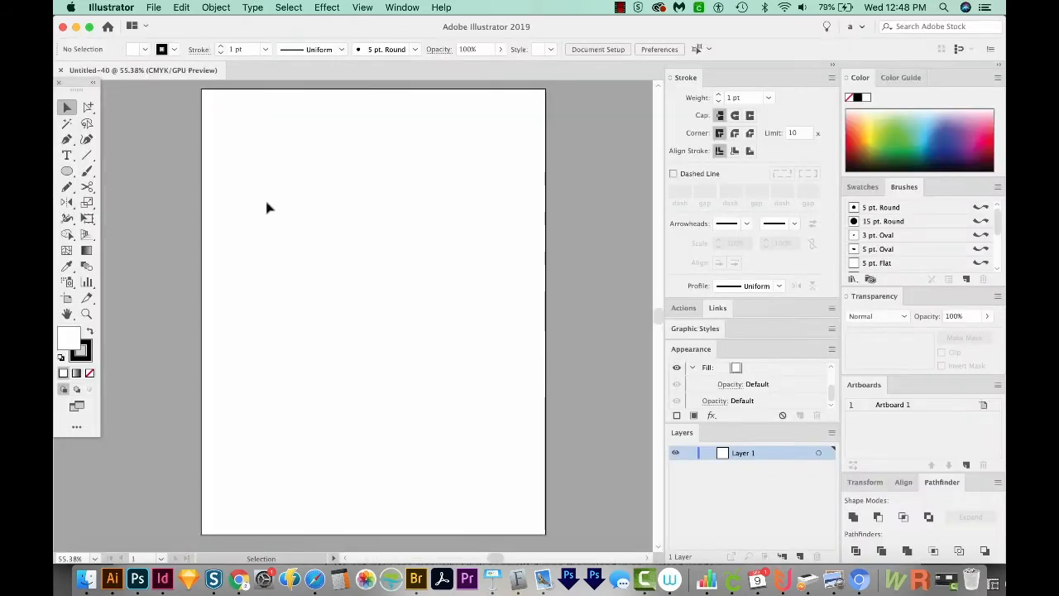
{"action": "mouse_move", "coordinate": [298, 187]}
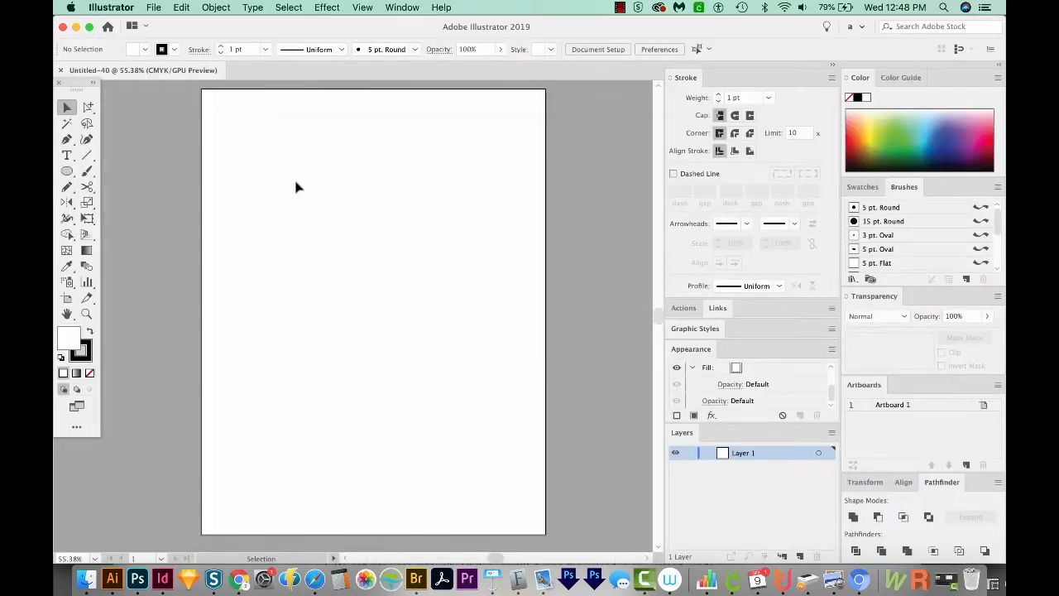
{"action": "mouse_move", "coordinate": [450, 280]}
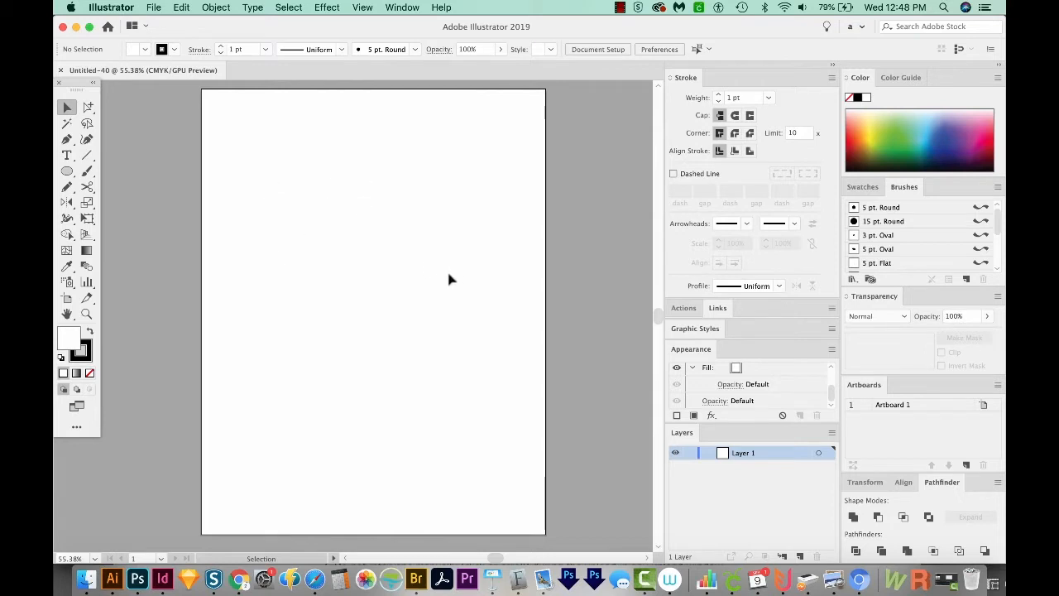
Place three separate text objects reading It's a, Beautiful and Life near the top of the artboard
{"action": "left_click", "coordinate": [66, 155]}
{"action": "type", "text": "It's a"}
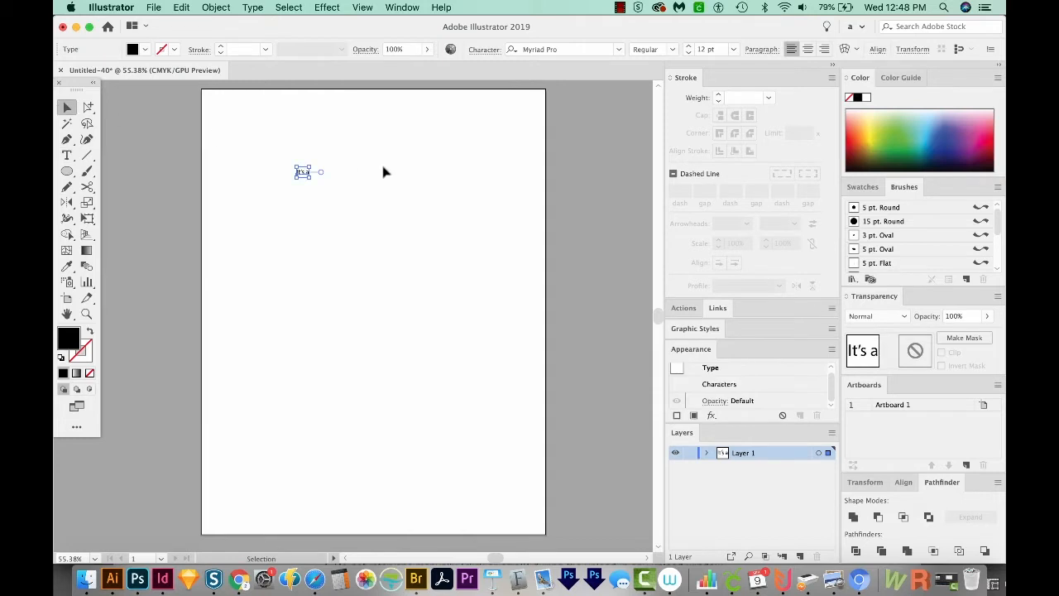
{"action": "left_click", "coordinate": [350, 205]}
{"action": "type", "text": "Beautiful"}
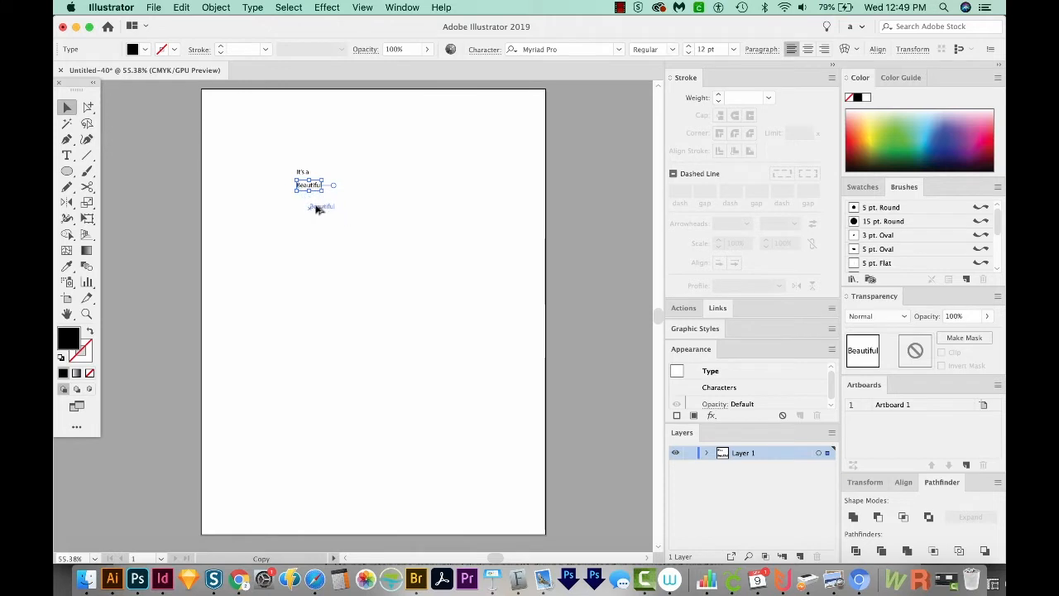
{"action": "left_click", "coordinate": [66, 155]}
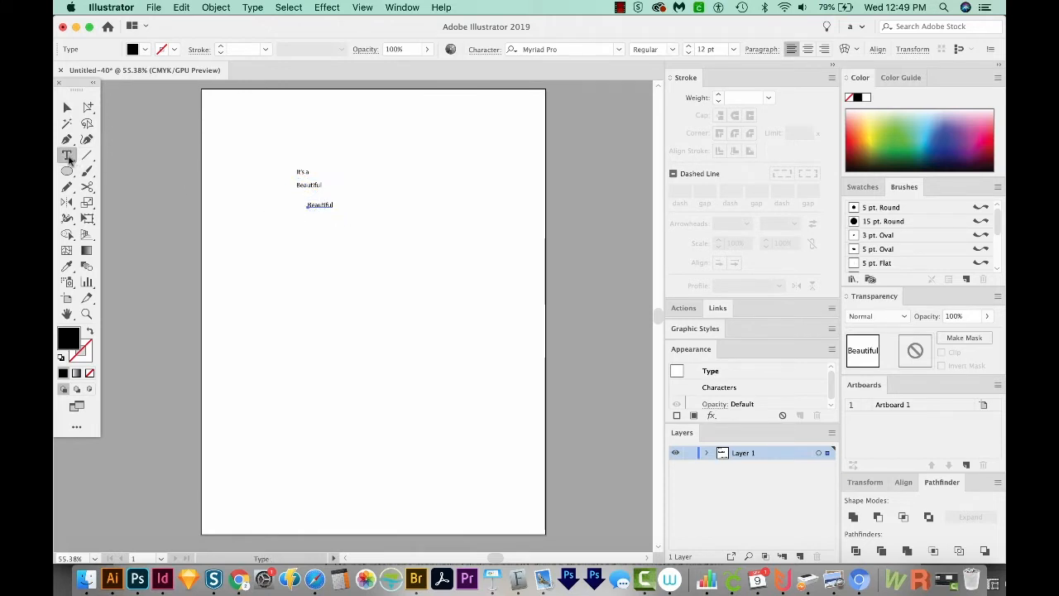
{"action": "left_click", "coordinate": [319, 205]}
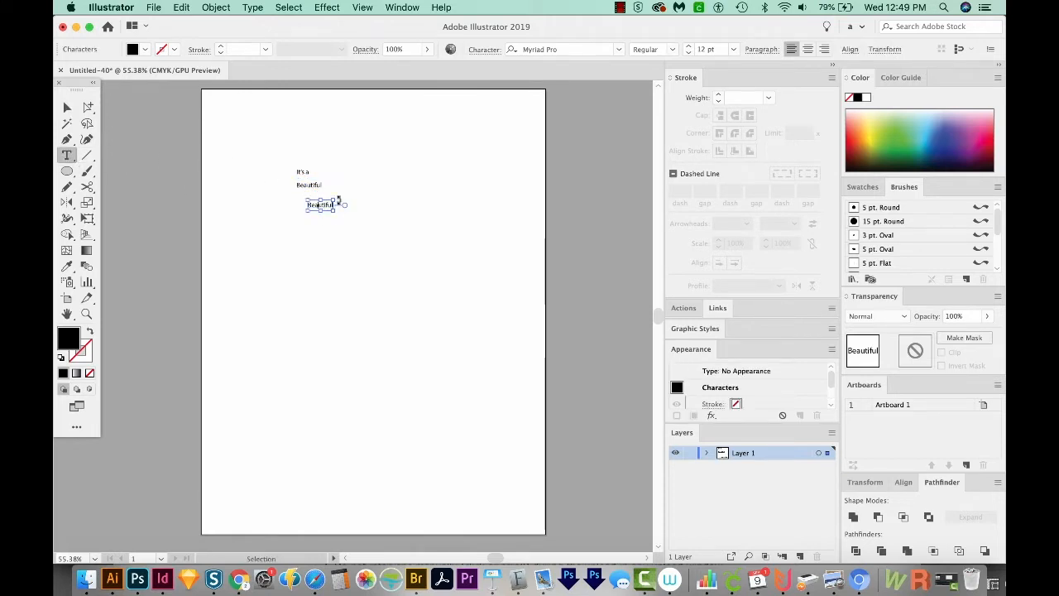
{"action": "double_click", "coordinate": [319, 205]}
{"action": "type", "text": "LIF"}
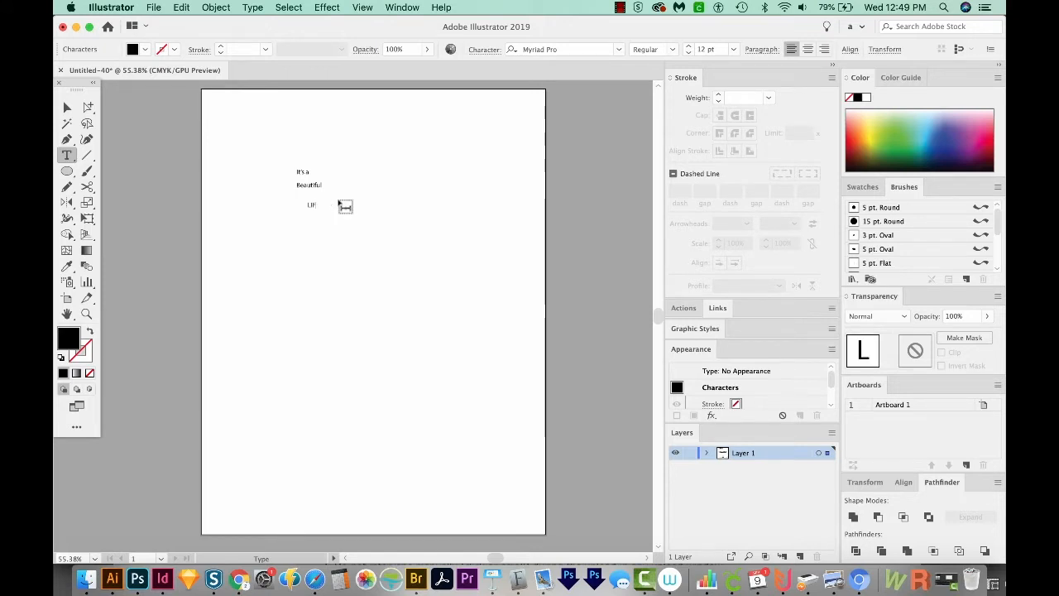
{"action": "left_click", "coordinate": [66, 106]}
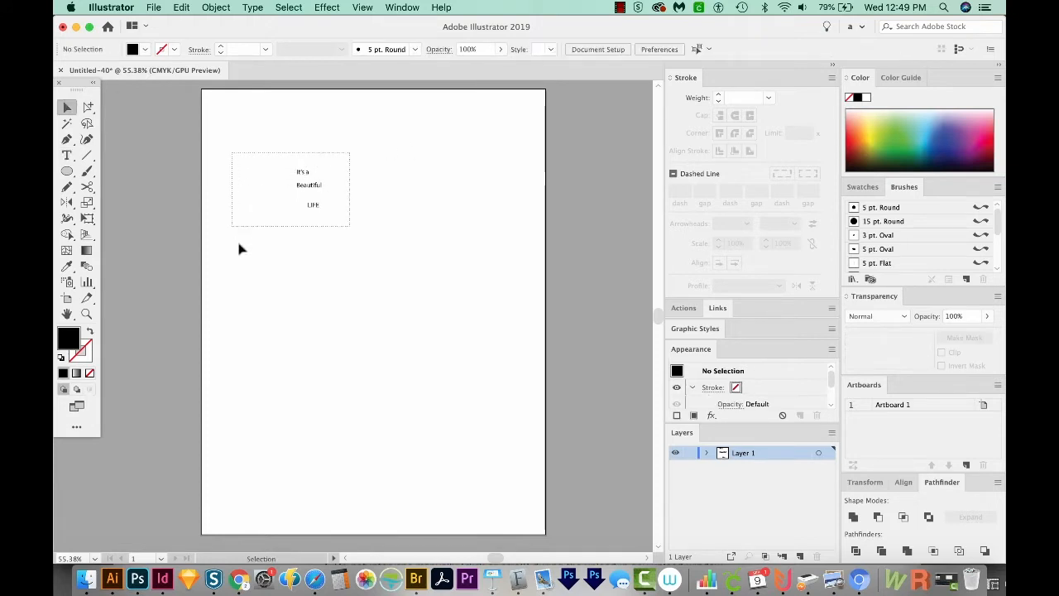
Scale the lines up and set It's a and LIFE in Montserrat Thin, changed to UPPERCASE
{"action": "left_click", "coordinate": [308, 185]}
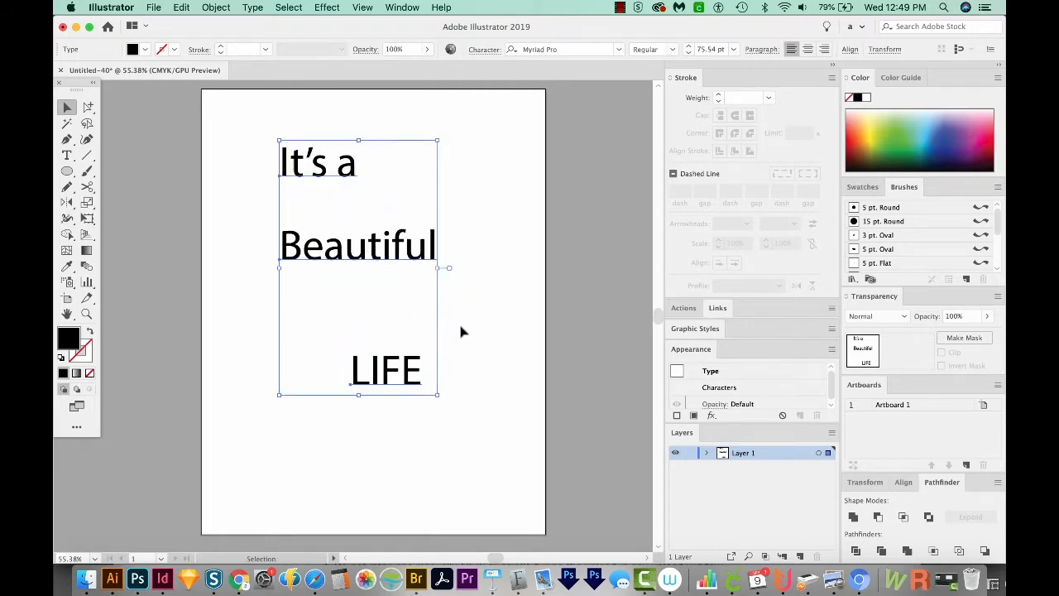
{"action": "left_click", "coordinate": [318, 162]}
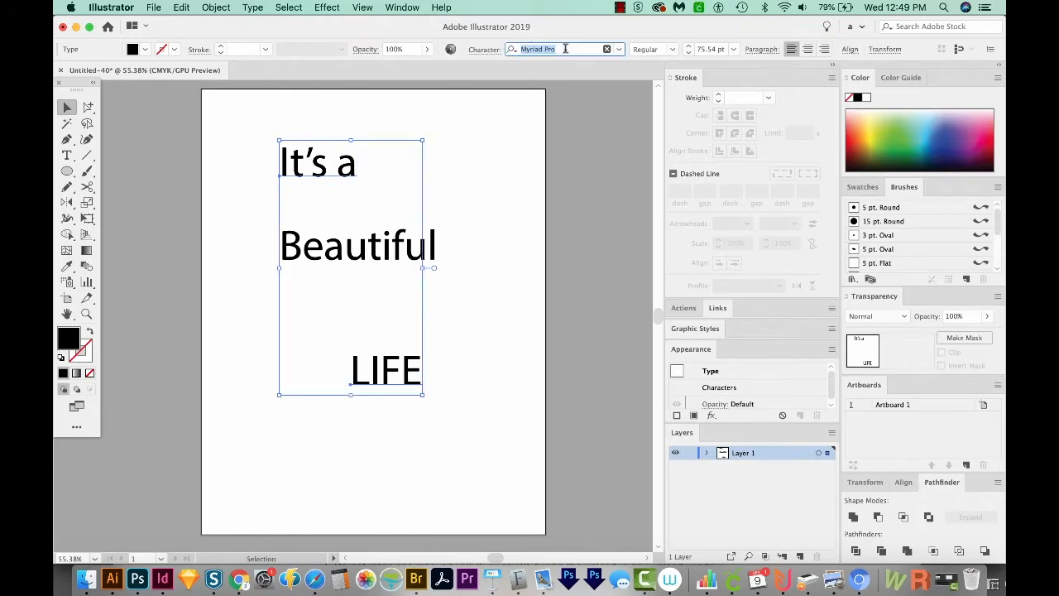
{"action": "type", "text": "montserr"}
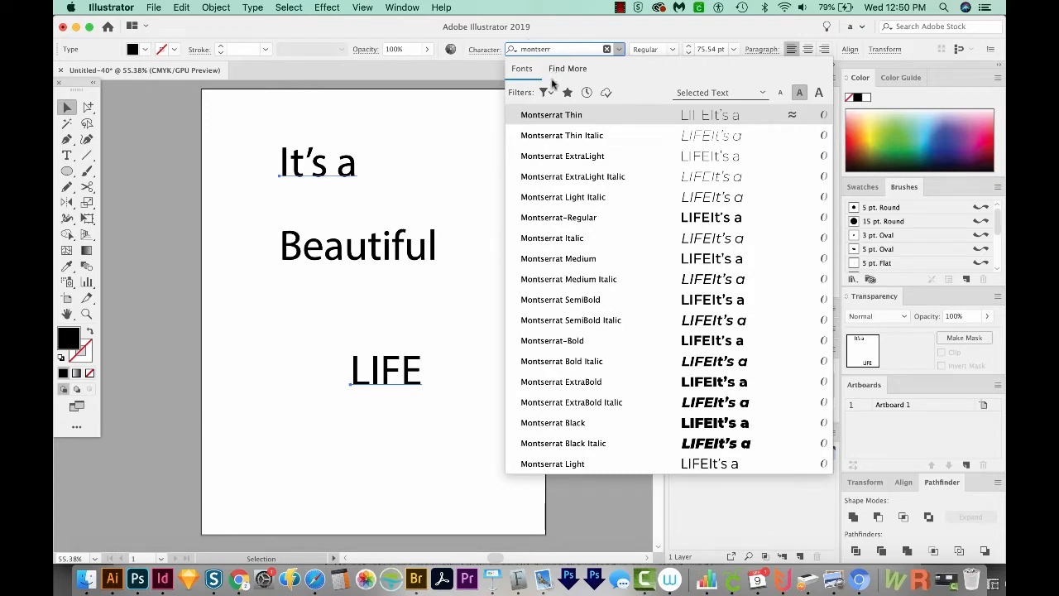
{"action": "left_click", "coordinate": [550, 115]}
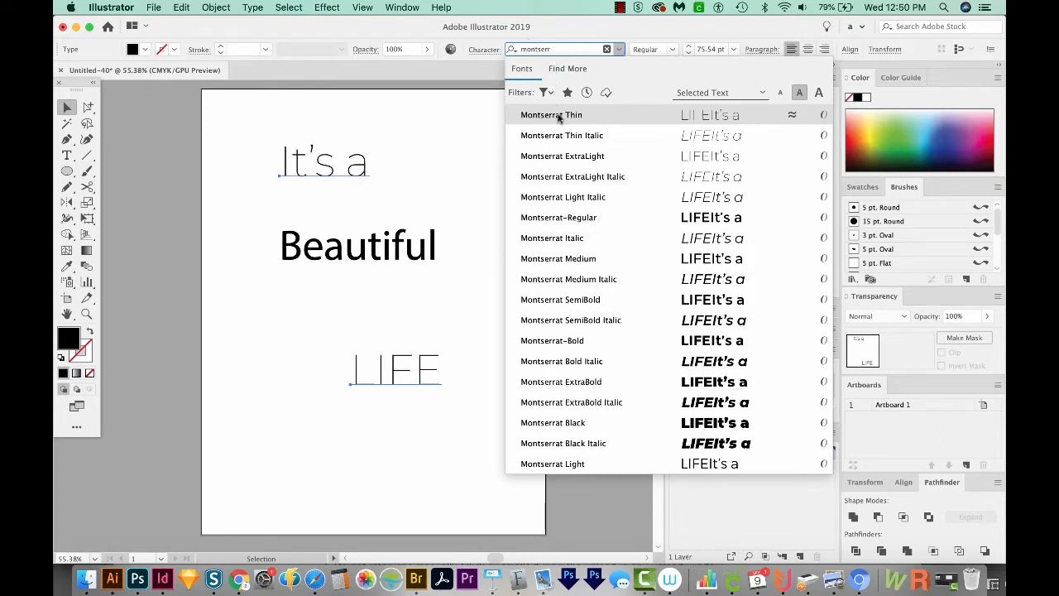
{"action": "left_click", "coordinate": [551, 115]}
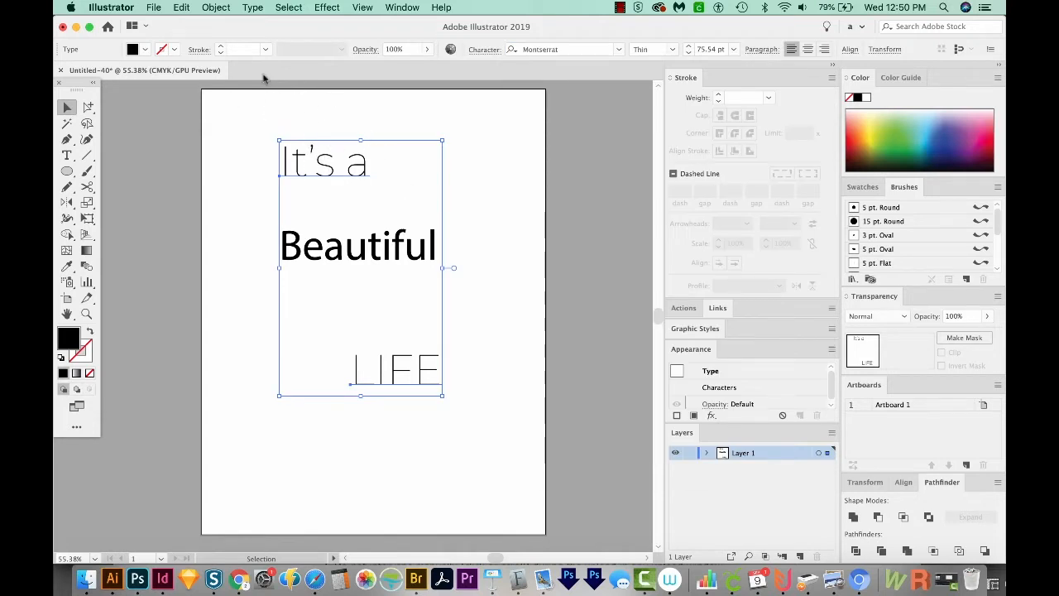
{"action": "left_click", "coordinate": [252, 7]}
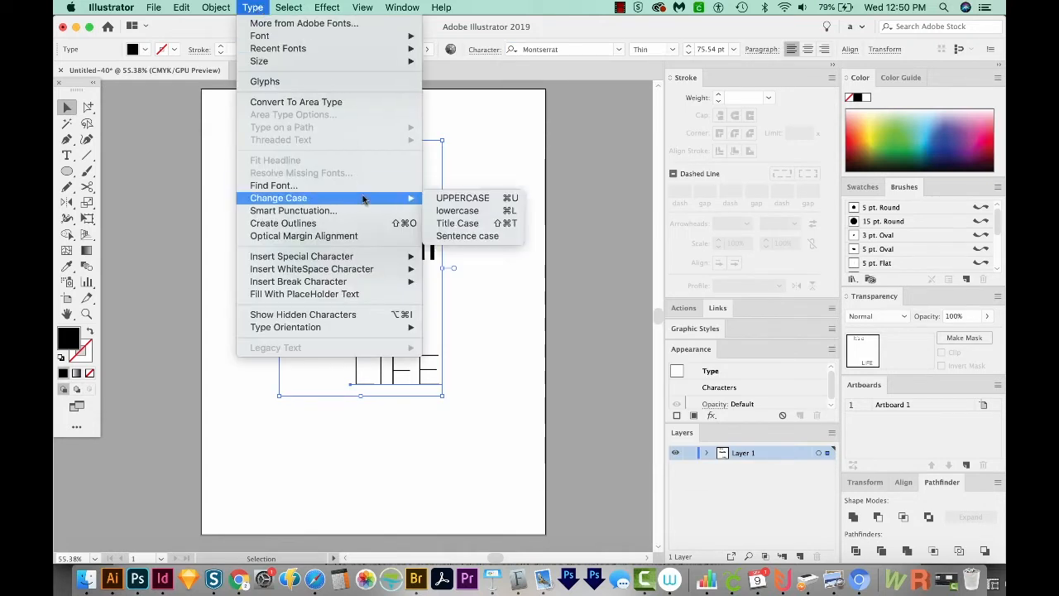
{"action": "left_click", "coordinate": [456, 221]}
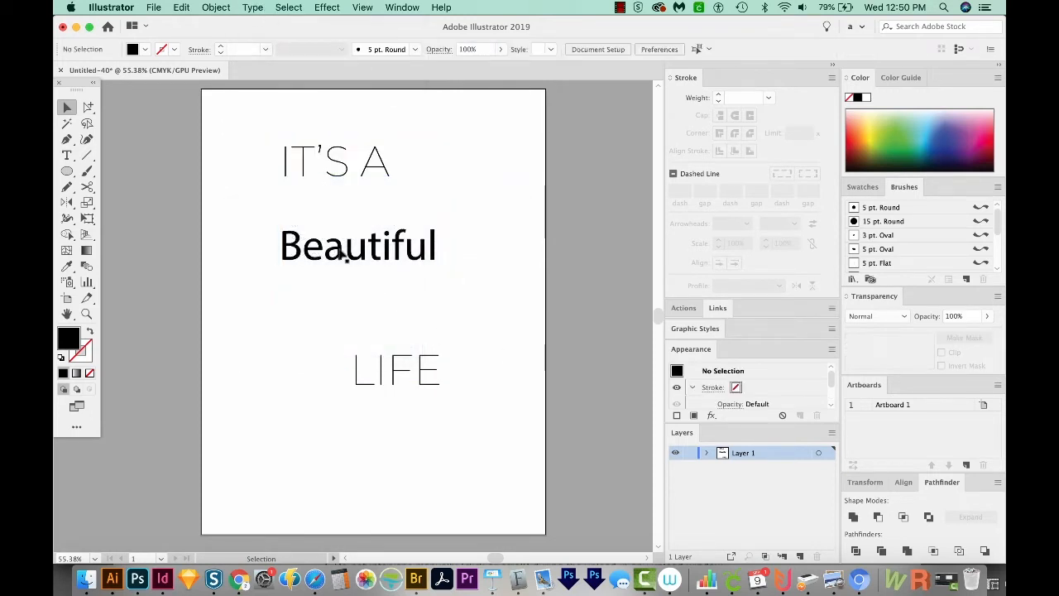
Paste the script Beautiful lettering and stack IT'S A, Beautiful and LIFE into a tight lockup
{"action": "left_click", "coordinate": [357, 245]}
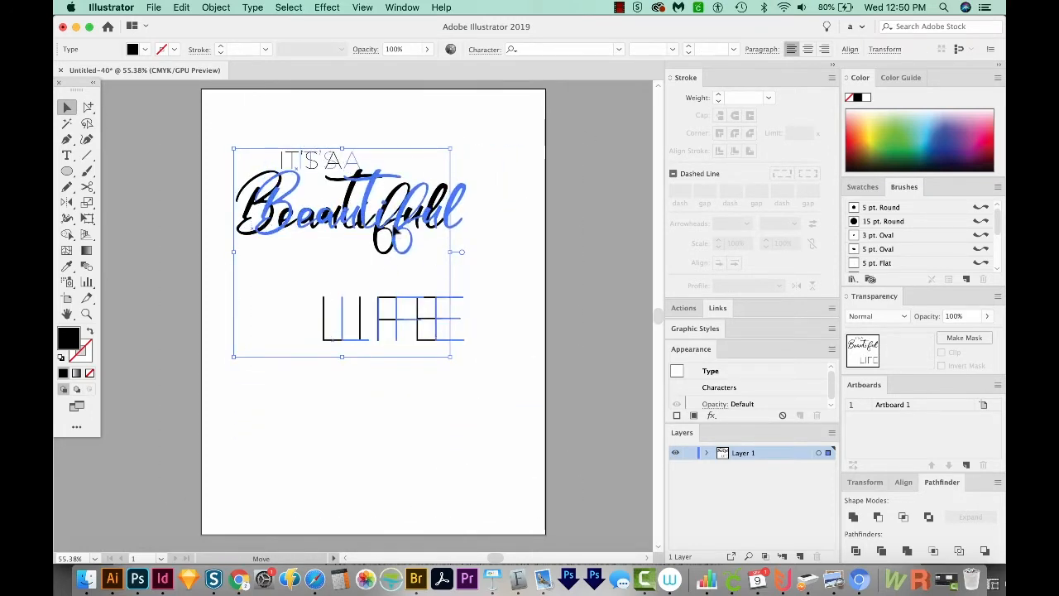
{"action": "left_click", "coordinate": [86, 315]}
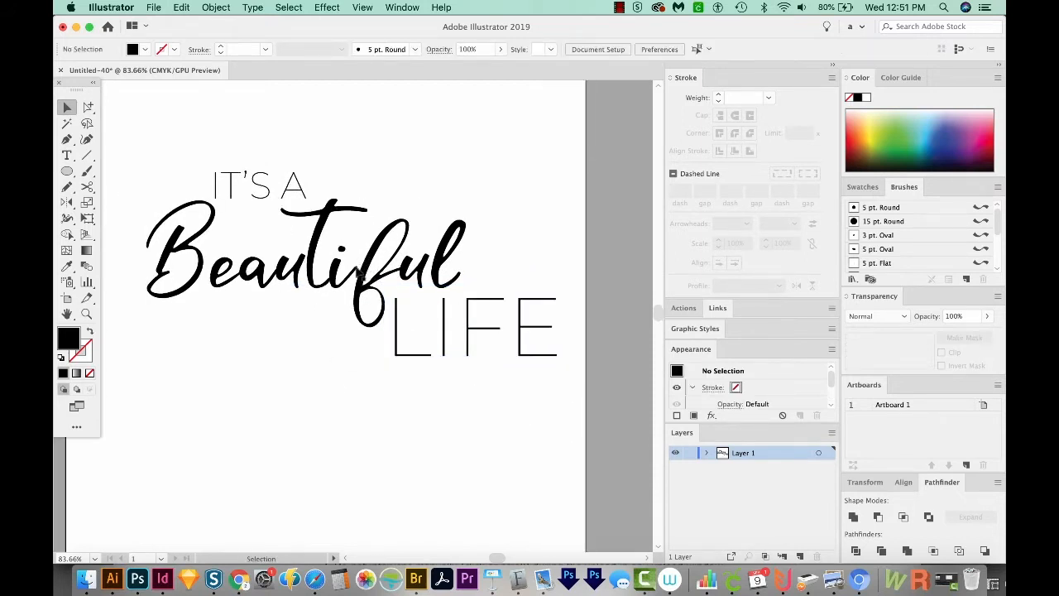
{"action": "left_click", "coordinate": [66, 156]}
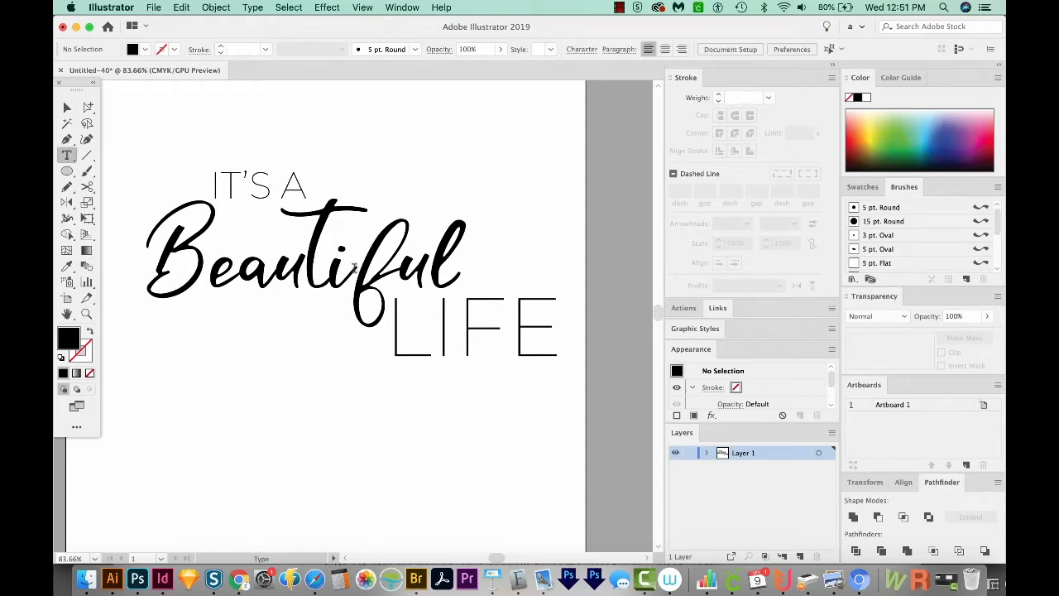
{"action": "left_click", "coordinate": [354, 268]}
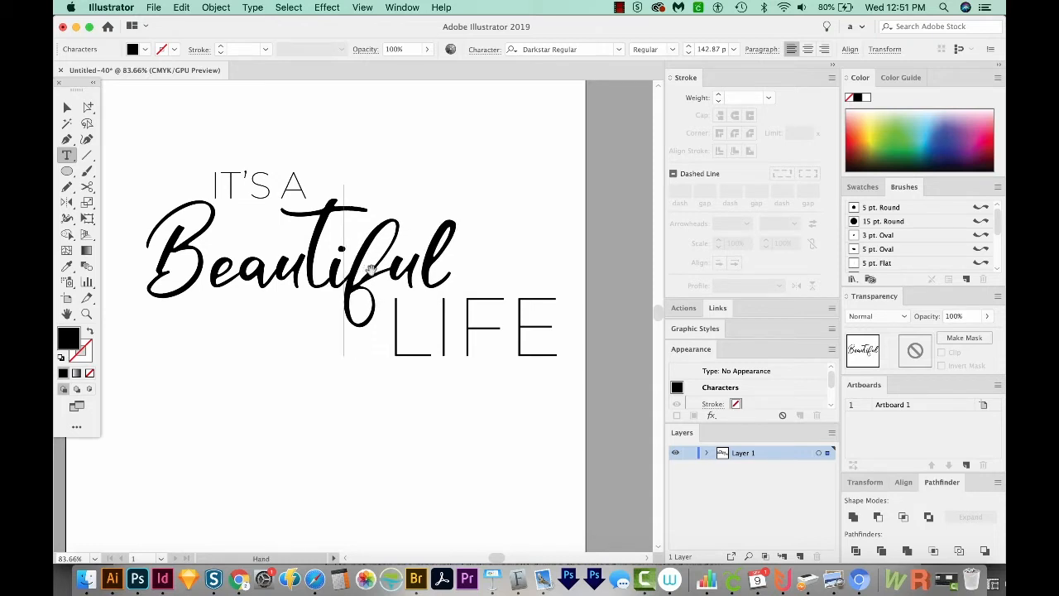
{"action": "left_click", "coordinate": [471, 329]}
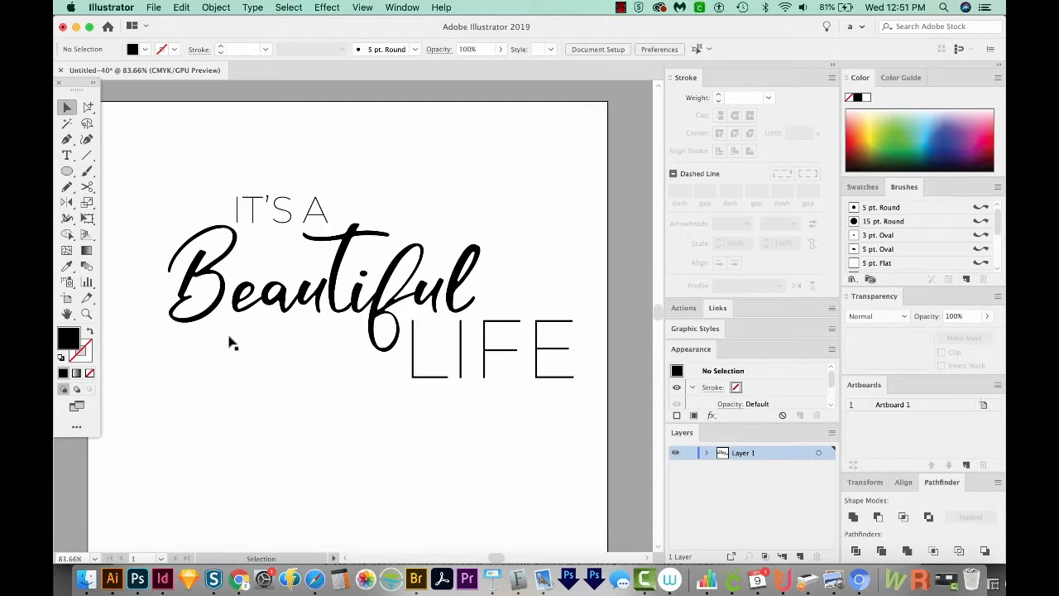
{"action": "mouse_move", "coordinate": [178, 258]}
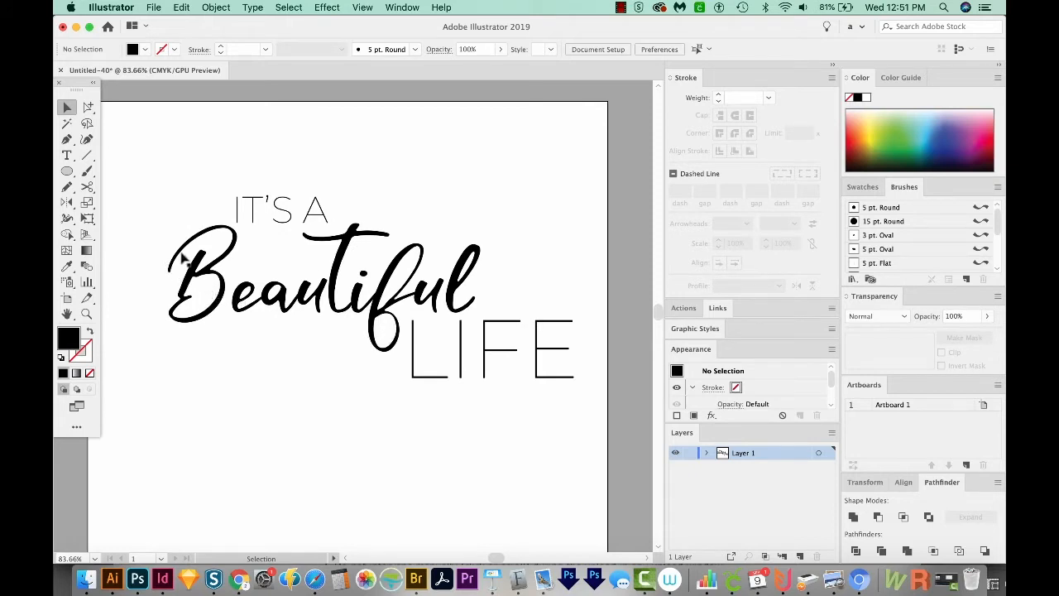
{"action": "mouse_move", "coordinate": [275, 202]}
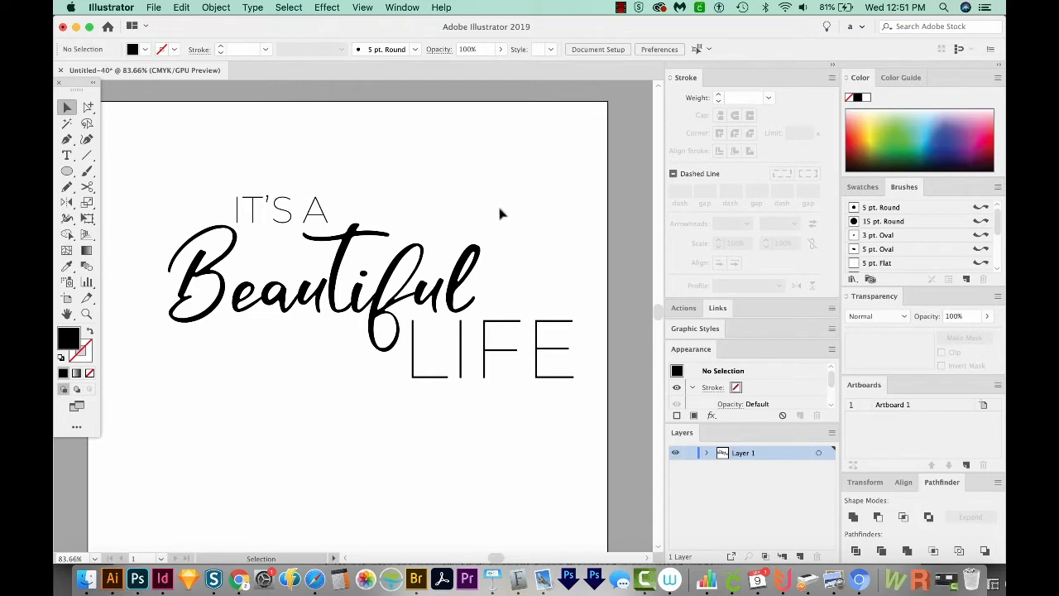
{"action": "mouse_move", "coordinate": [503, 205]}
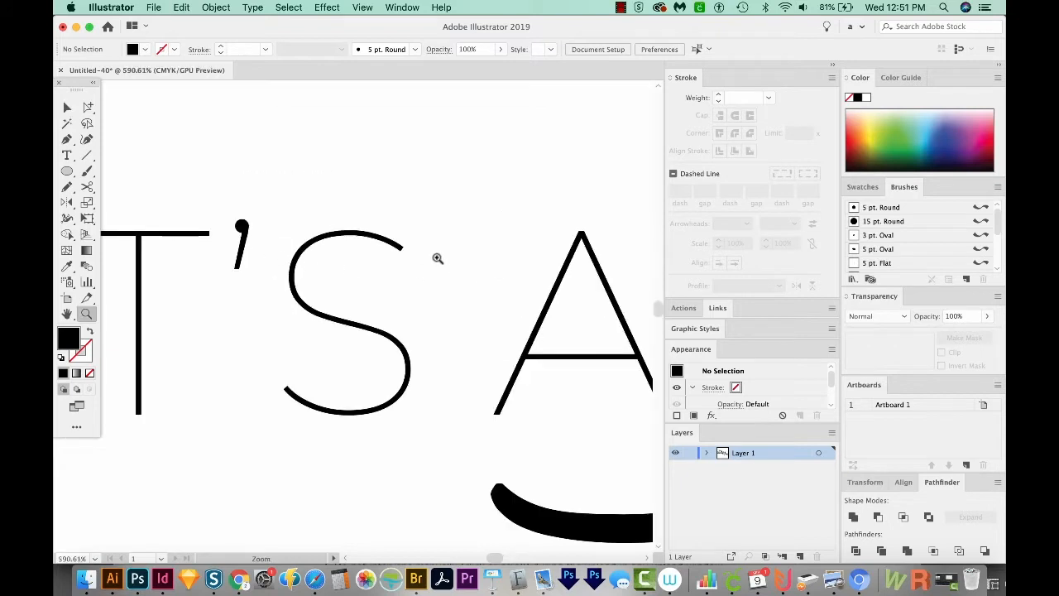
{"action": "mouse_move", "coordinate": [364, 231]}
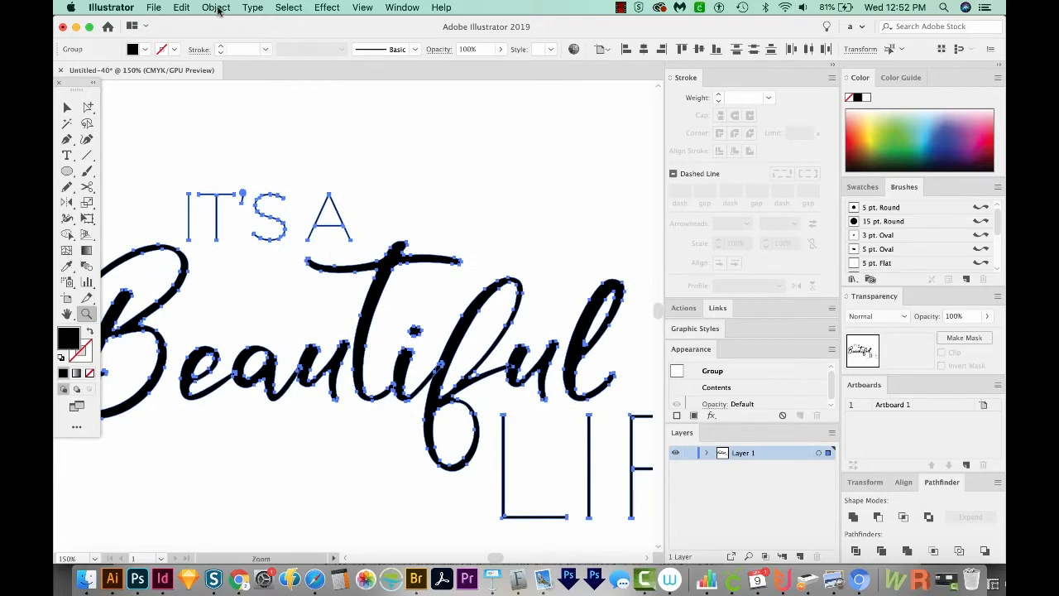
Check Type > Create Outlines for the group and magnify the I and T of IT'S
{"action": "left_click", "coordinate": [252, 6]}
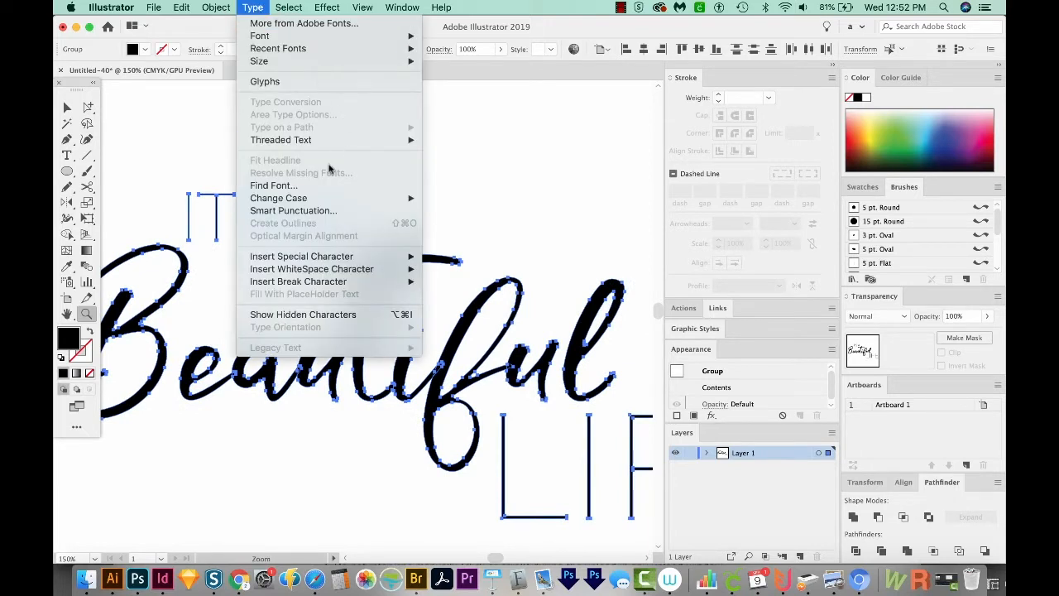
{"action": "mouse_move", "coordinate": [346, 213]}
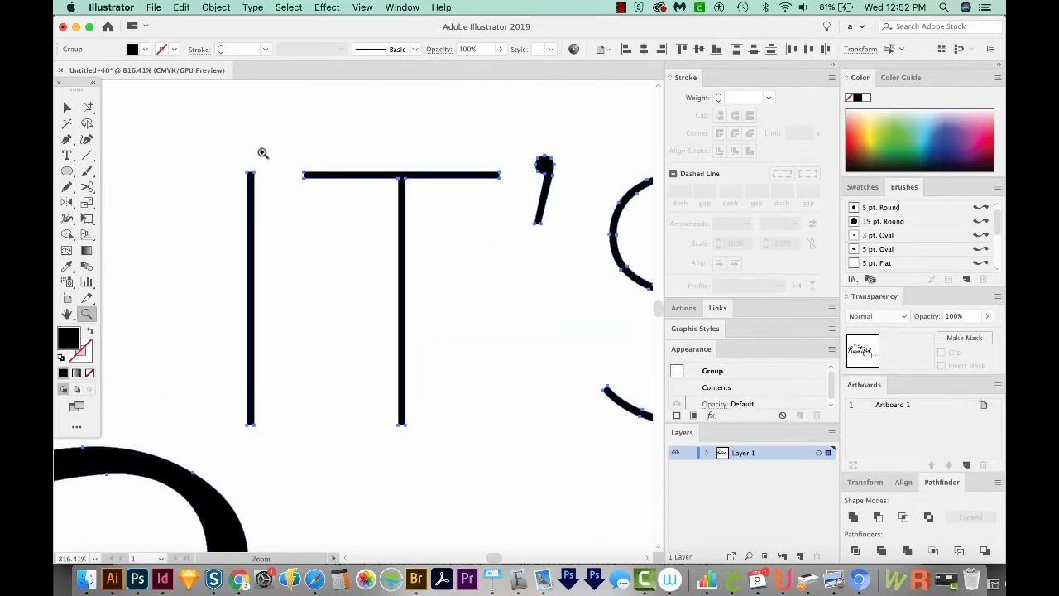
{"action": "mouse_move", "coordinate": [242, 423]}
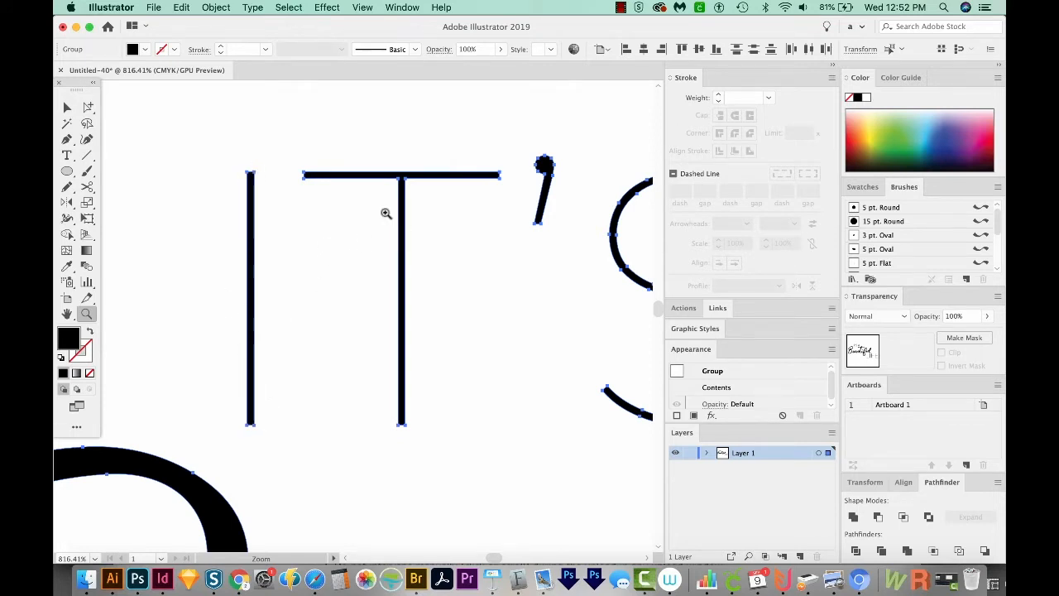
{"action": "left_click_drag", "start_coordinate": [387, 213], "coordinate": [357, 220]}
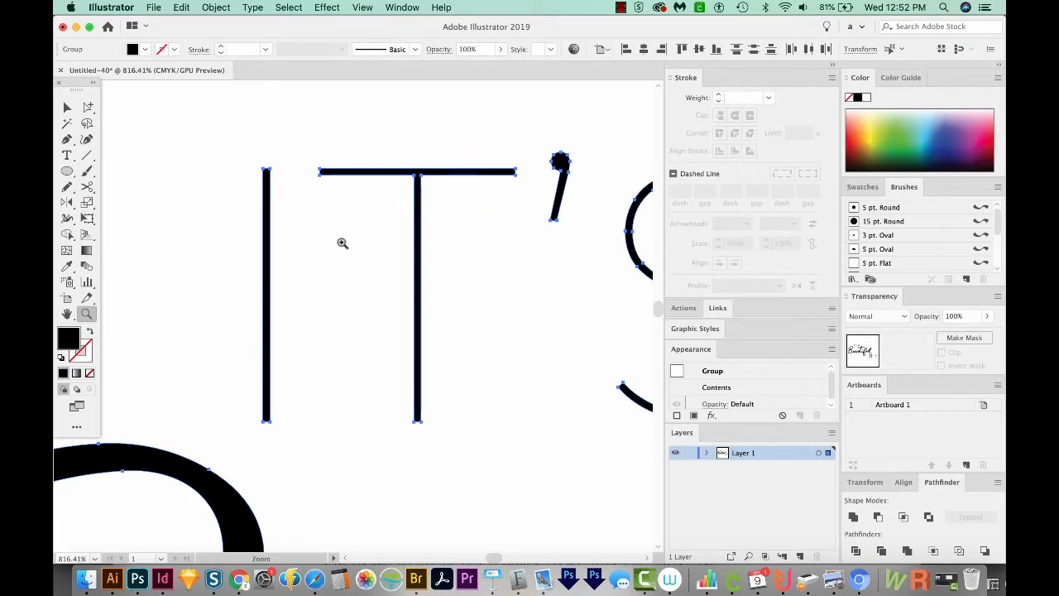
In Outline view (Cmd+Y), delete one side of the I and T outlines, leaving single paths
{"action": "left_click", "coordinate": [86, 106]}
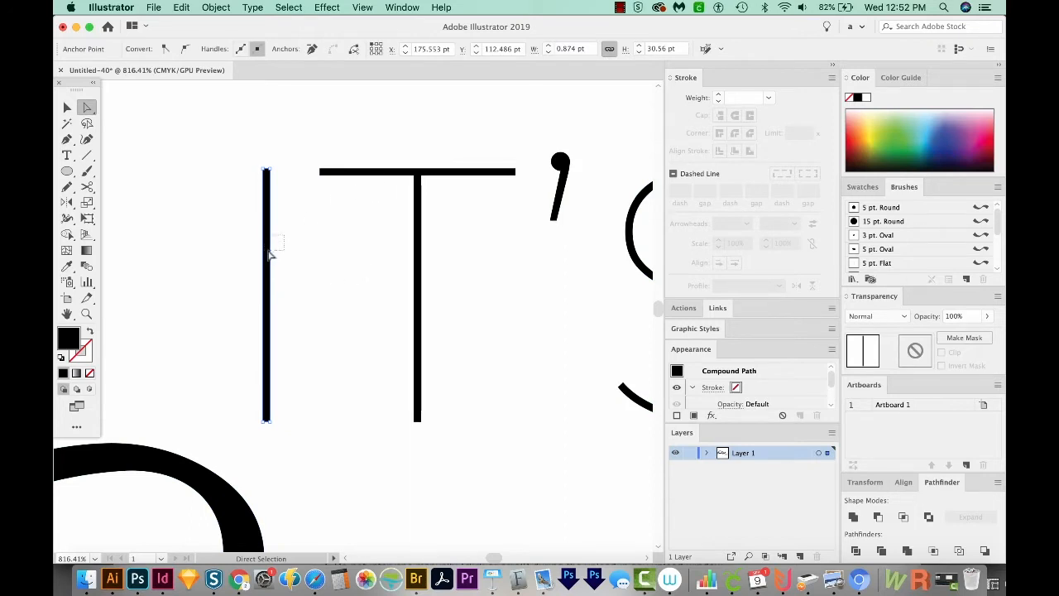
{"action": "mouse_move", "coordinate": [273, 251]}
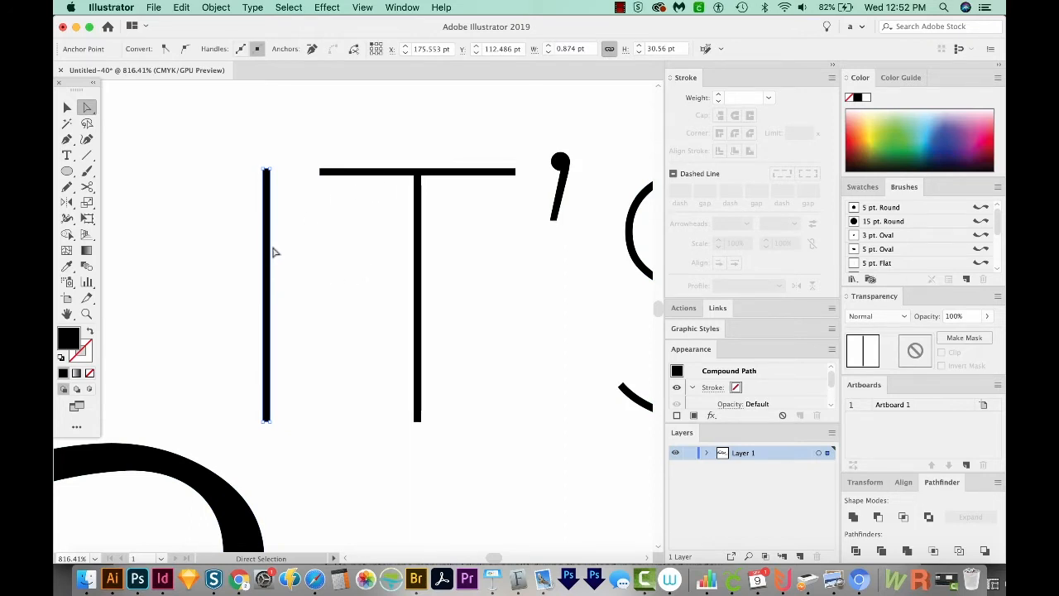
{"action": "key", "text": "cmd+y"}
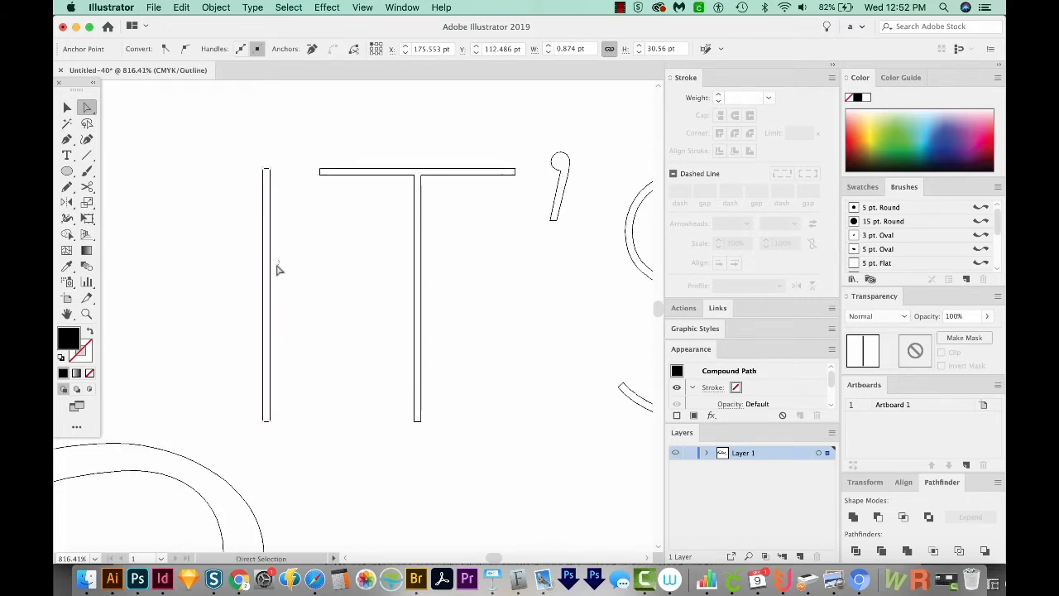
{"action": "mouse_move", "coordinate": [271, 284]}
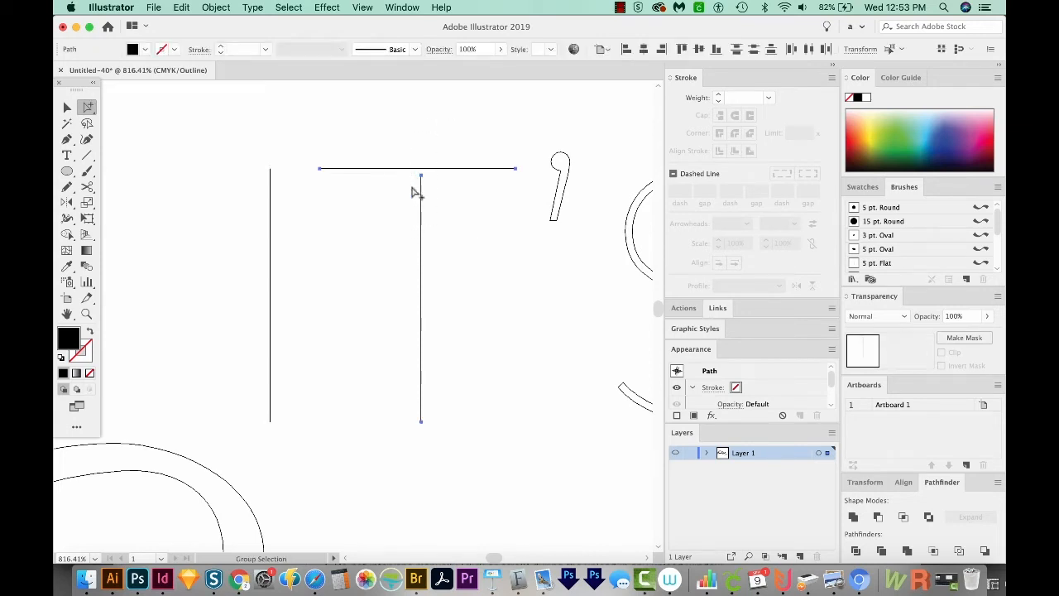
{"action": "mouse_move", "coordinate": [427, 202]}
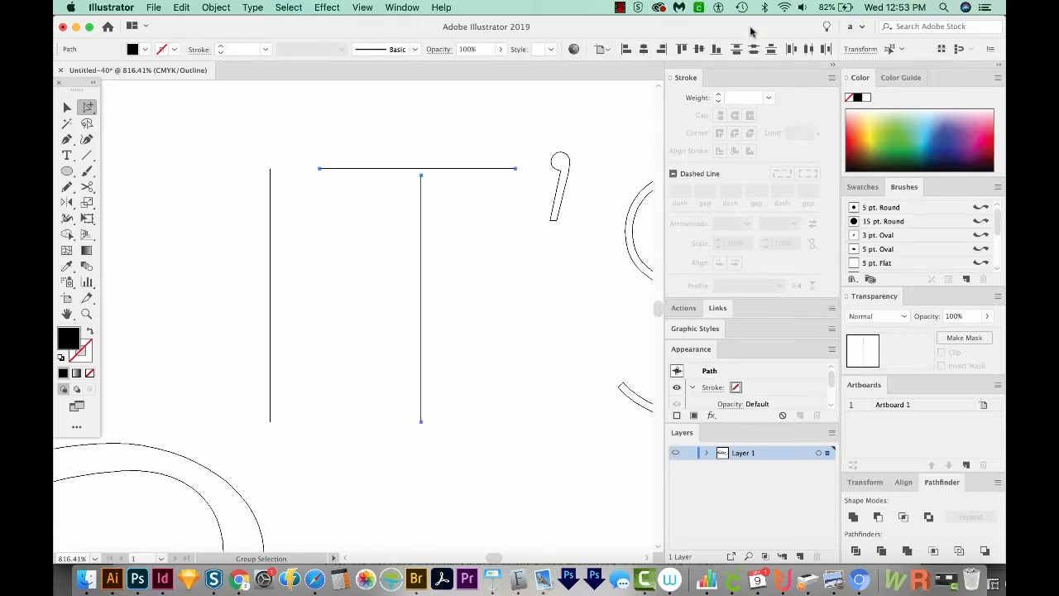
{"action": "left_click", "coordinate": [602, 50]}
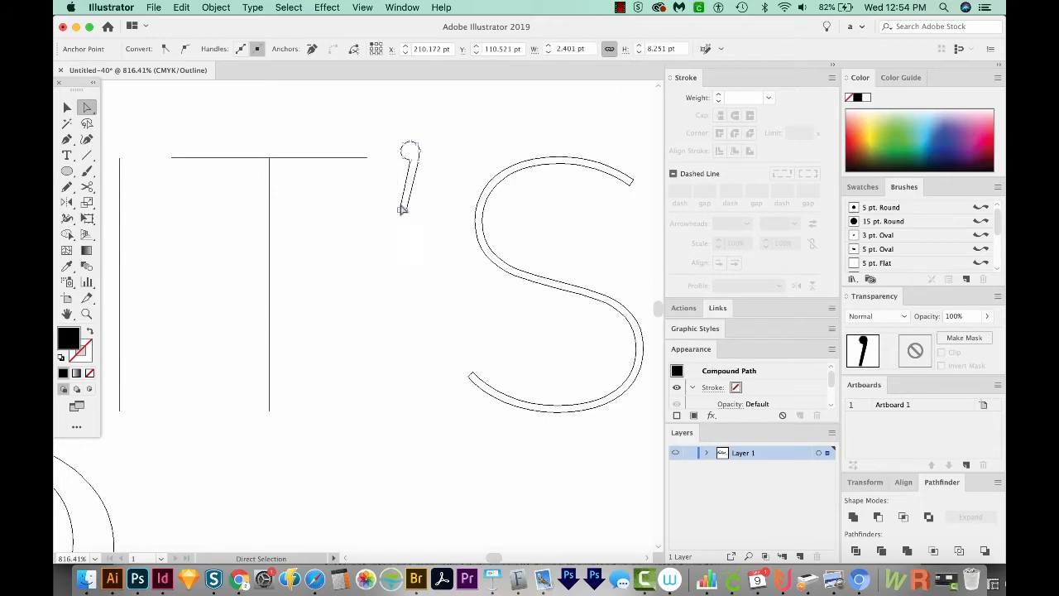
{"action": "mouse_move", "coordinate": [401, 207]}
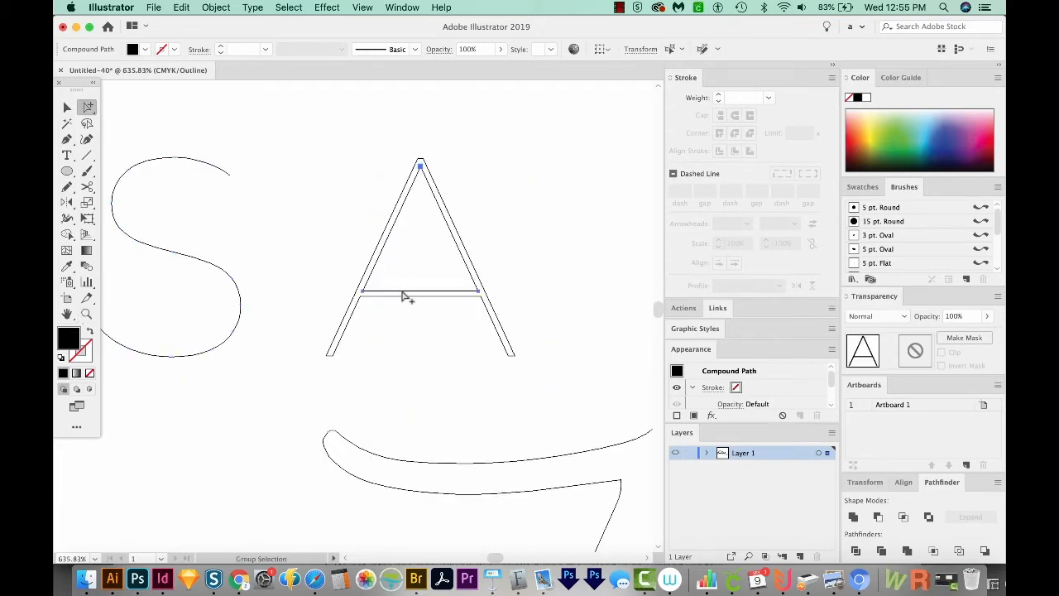
{"action": "mouse_move", "coordinate": [478, 316]}
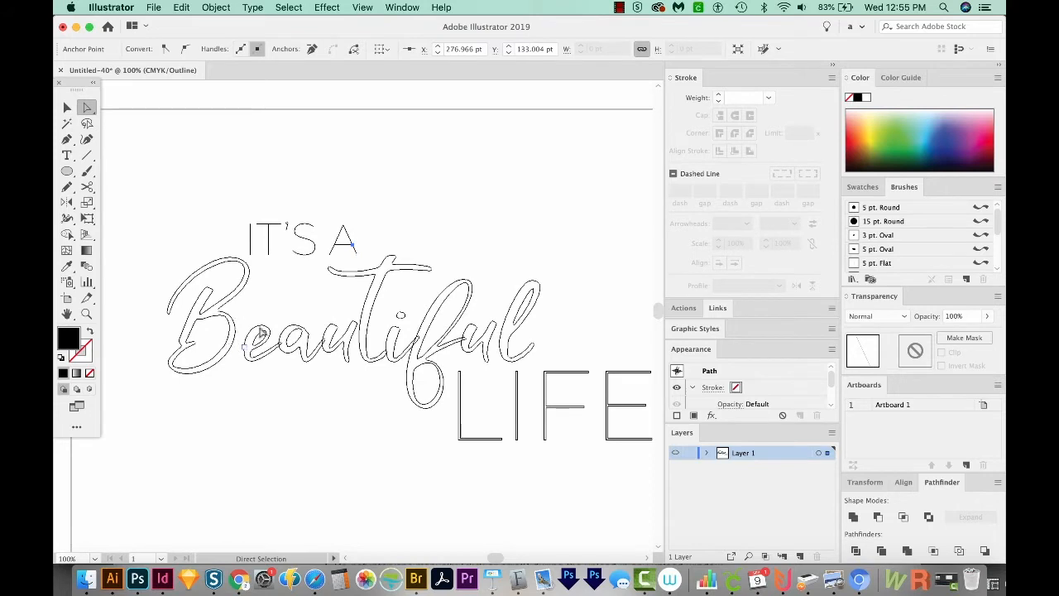
{"action": "mouse_move", "coordinate": [347, 222]}
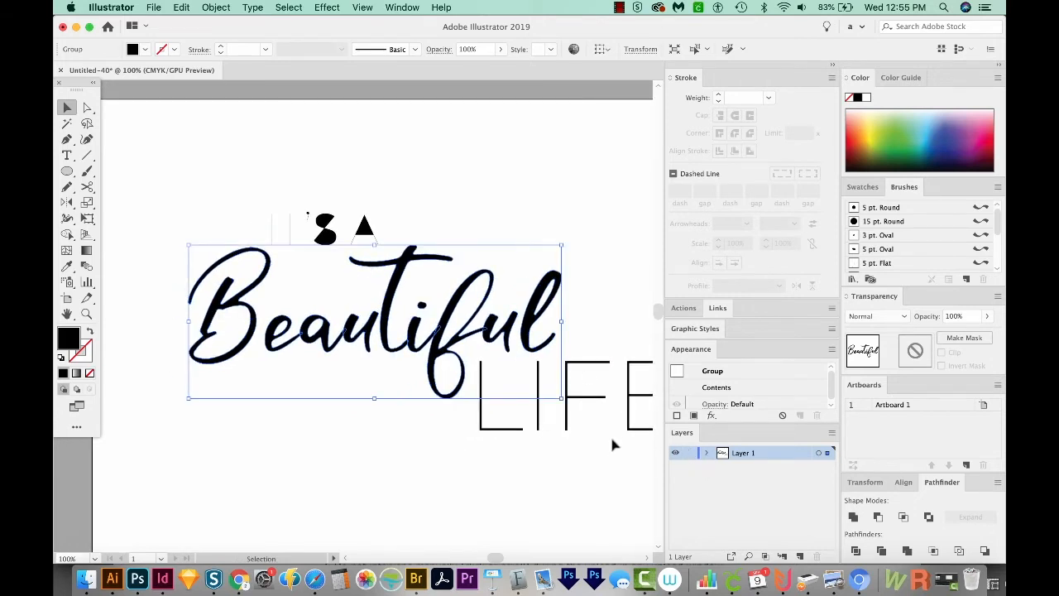
{"action": "mouse_move", "coordinate": [610, 437]}
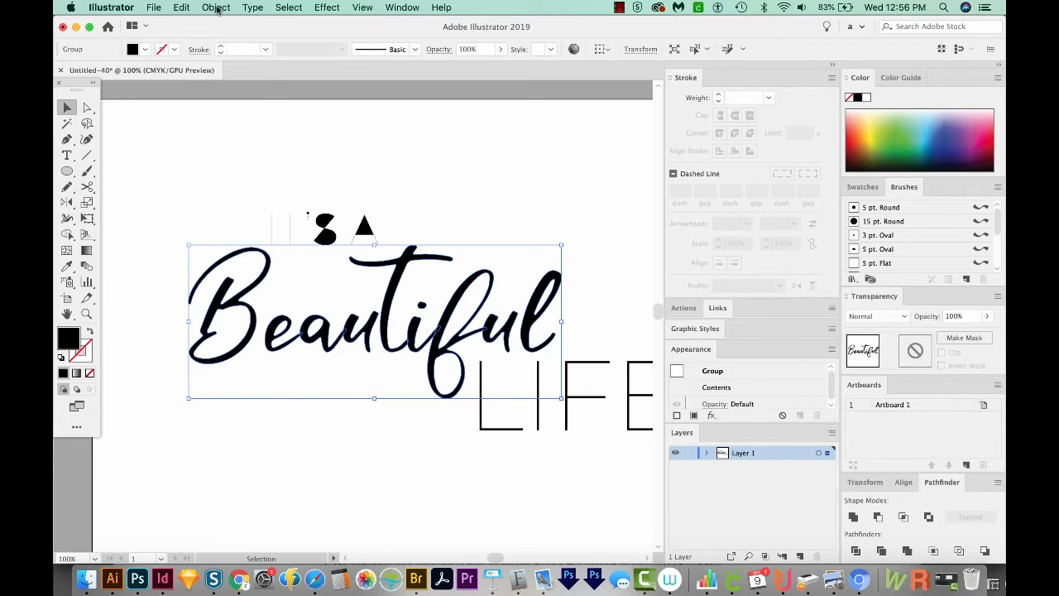
Ungroup the lettering via Object > Ungroup so IT'S A can be selected on its own
{"action": "left_click", "coordinate": [216, 6]}
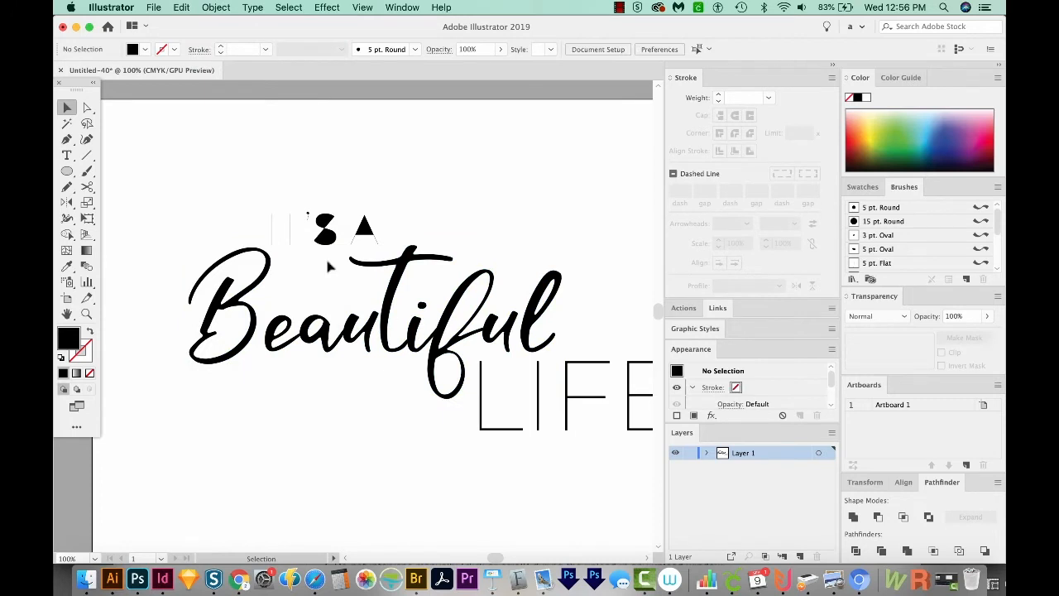
{"action": "mouse_move", "coordinate": [378, 301]}
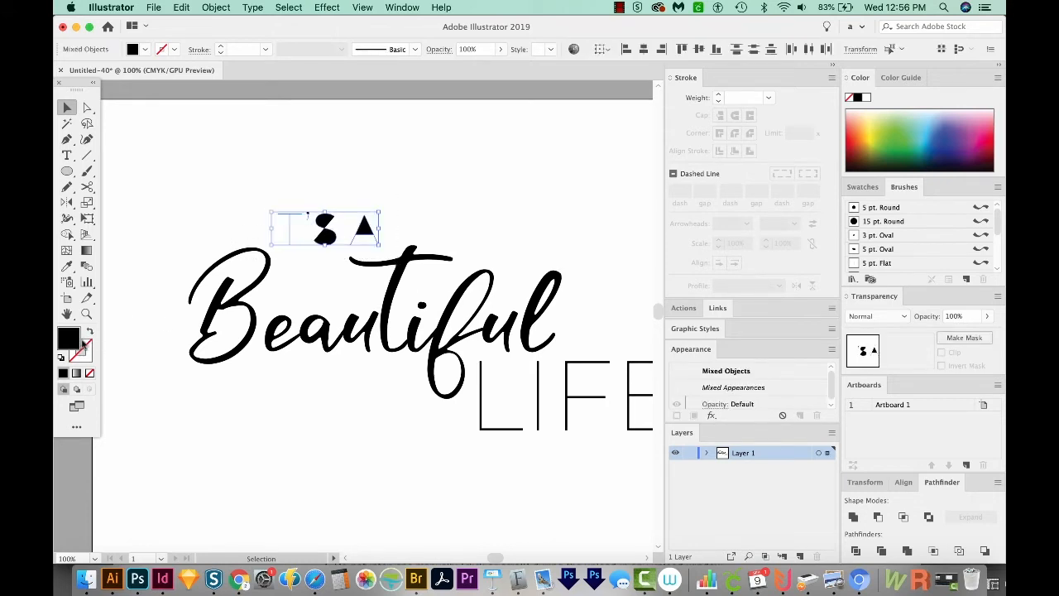
{"action": "mouse_move", "coordinate": [86, 337]}
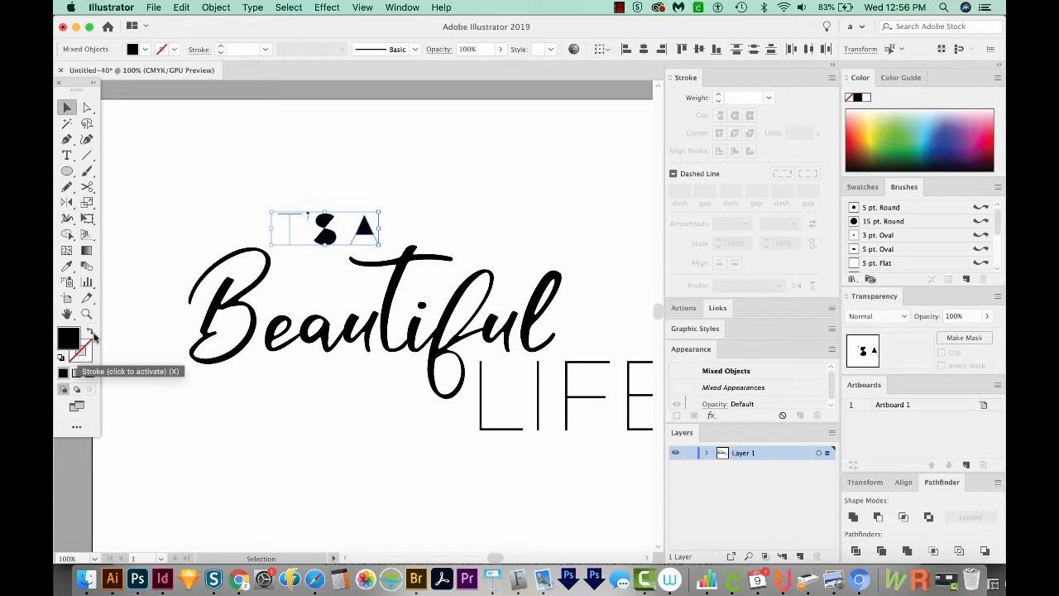
{"action": "mouse_move", "coordinate": [90, 334]}
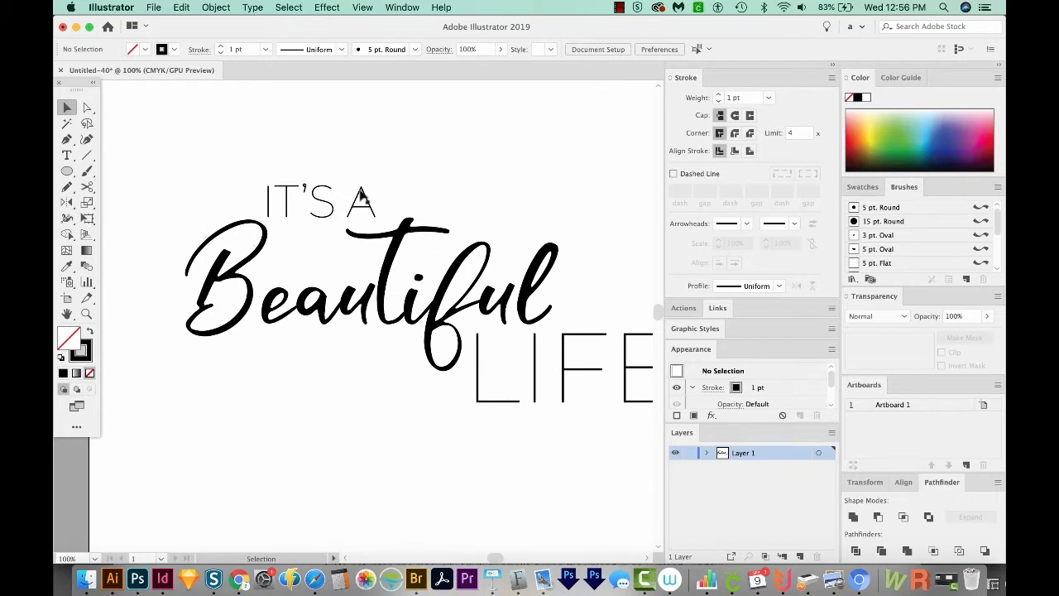
{"action": "mouse_move", "coordinate": [214, 248]}
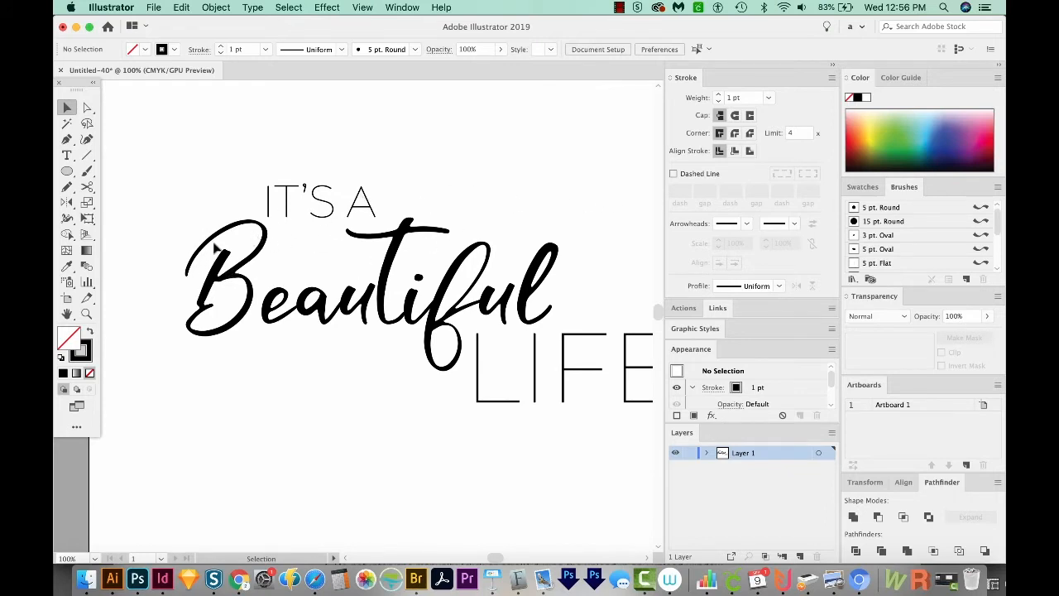
{"action": "mouse_move", "coordinate": [427, 337]}
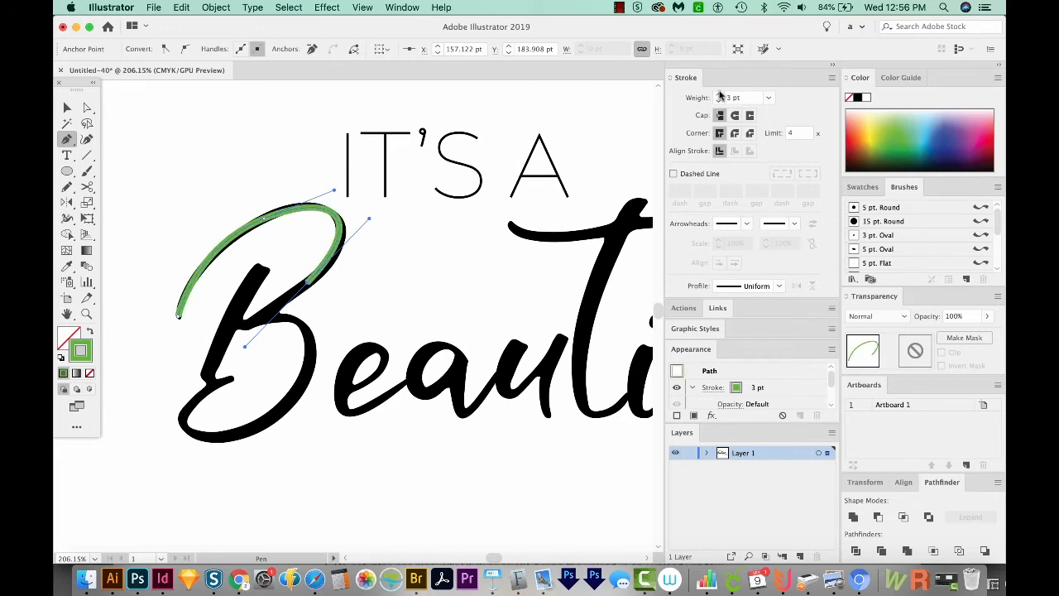
Trace green 4 pt single-line Pen paths over the B and e of Beautiful
{"action": "left_click", "coordinate": [718, 94]}
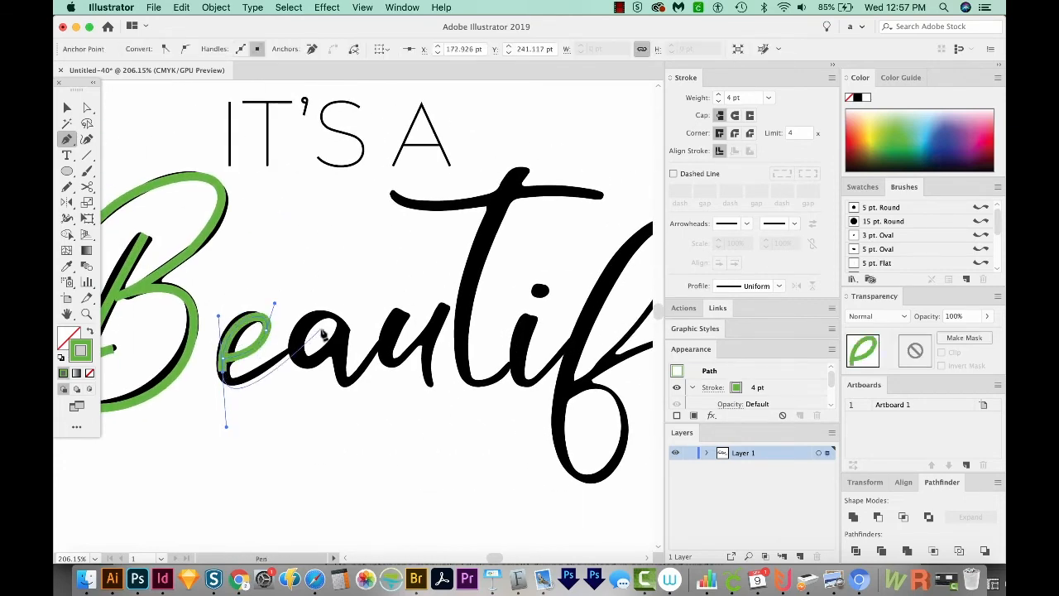
{"action": "left_click_drag", "start_coordinate": [323, 334], "coordinate": [311, 356]}
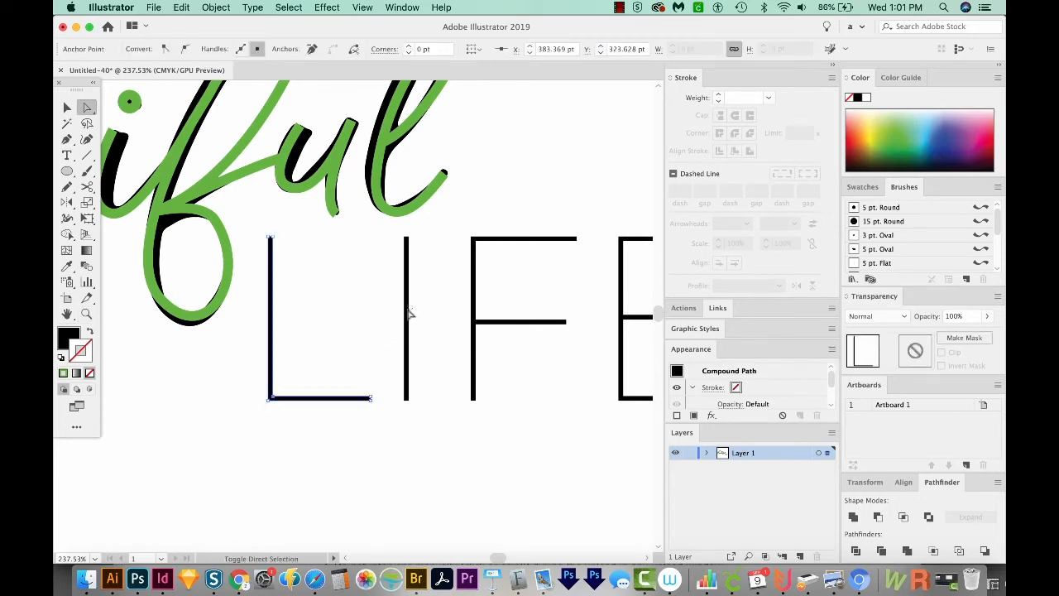
Delete anchor points on the L, I and F outlines so LIFE becomes single 1 pt lines
{"action": "left_click", "coordinate": [405, 318]}
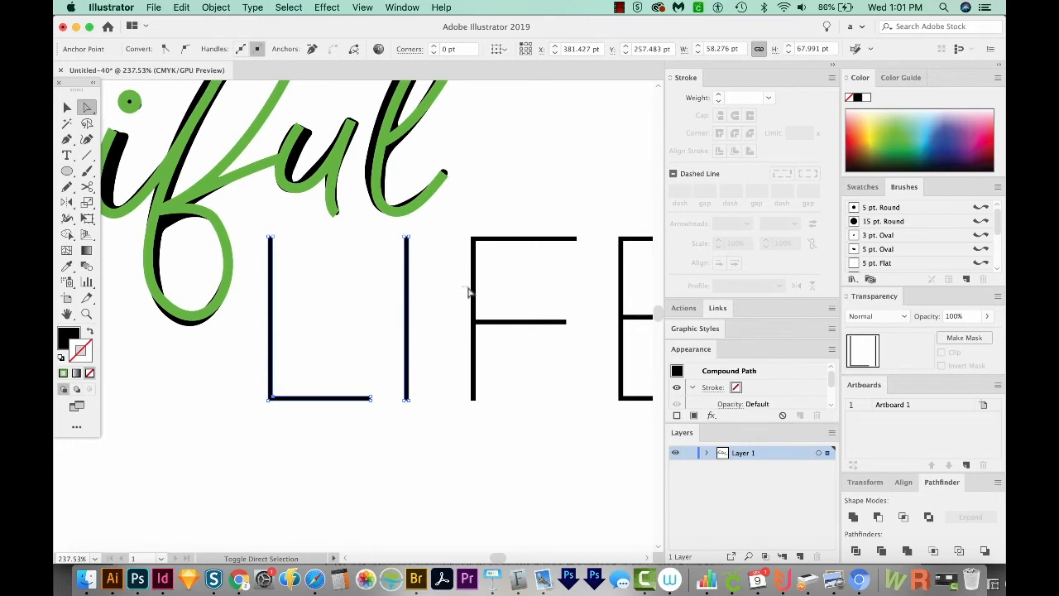
{"action": "left_click", "coordinate": [521, 290]}
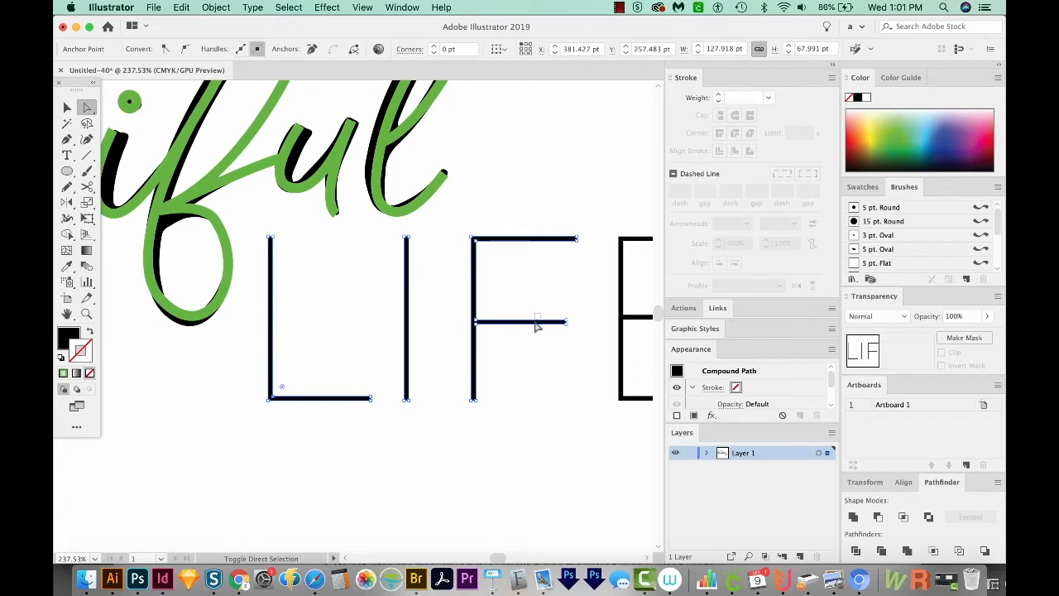
{"action": "mouse_move", "coordinate": [612, 281]}
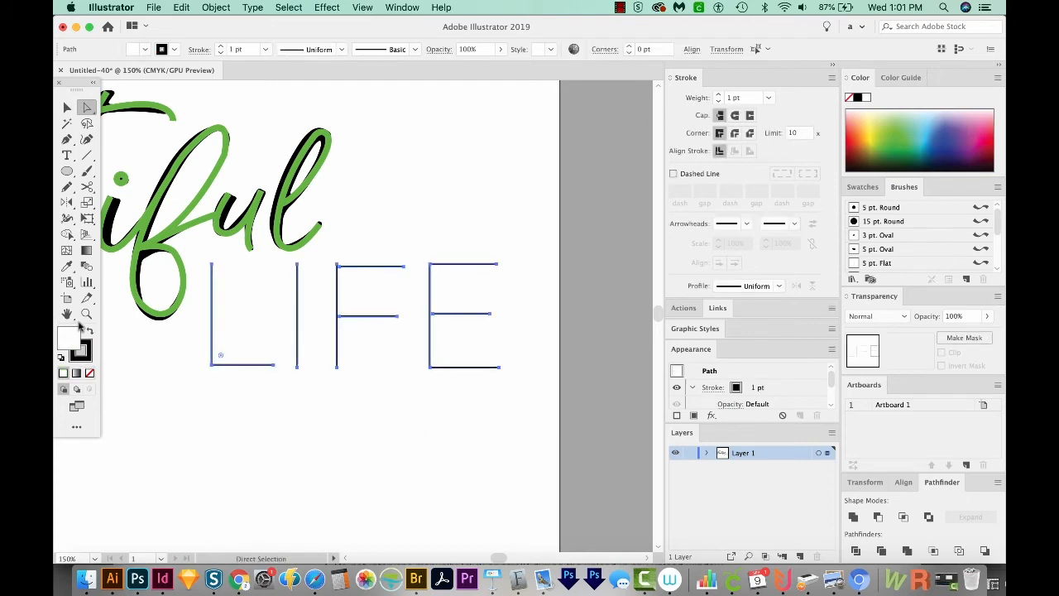
{"action": "mouse_move", "coordinate": [81, 349]}
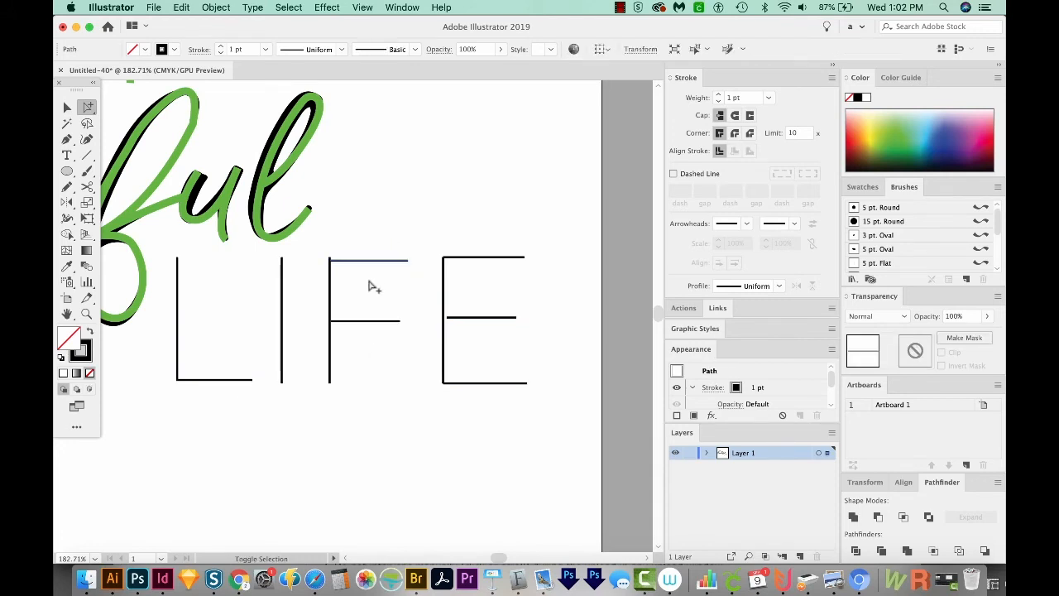
{"action": "left_click", "coordinate": [496, 318]}
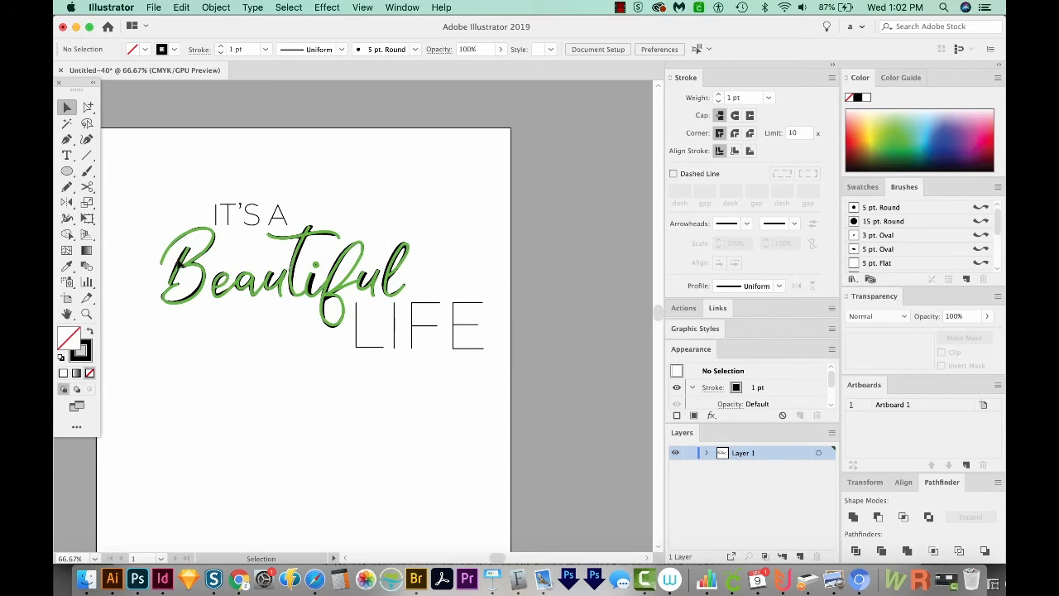
Select all the lettering and apply a uniform green 4 pt stroke
{"action": "left_click", "coordinate": [215, 6]}
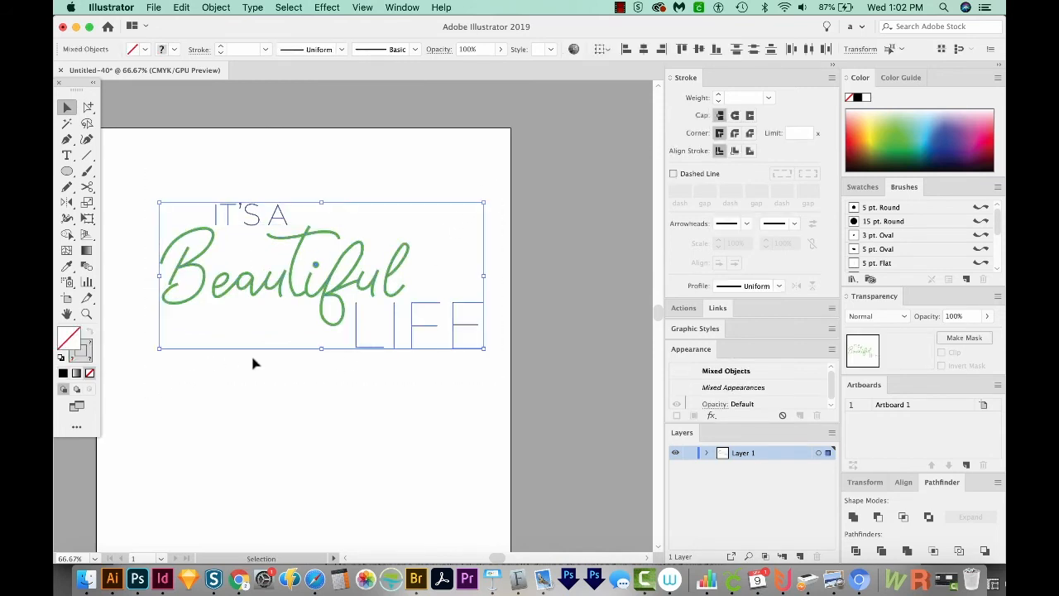
{"action": "left_click", "coordinate": [66, 264]}
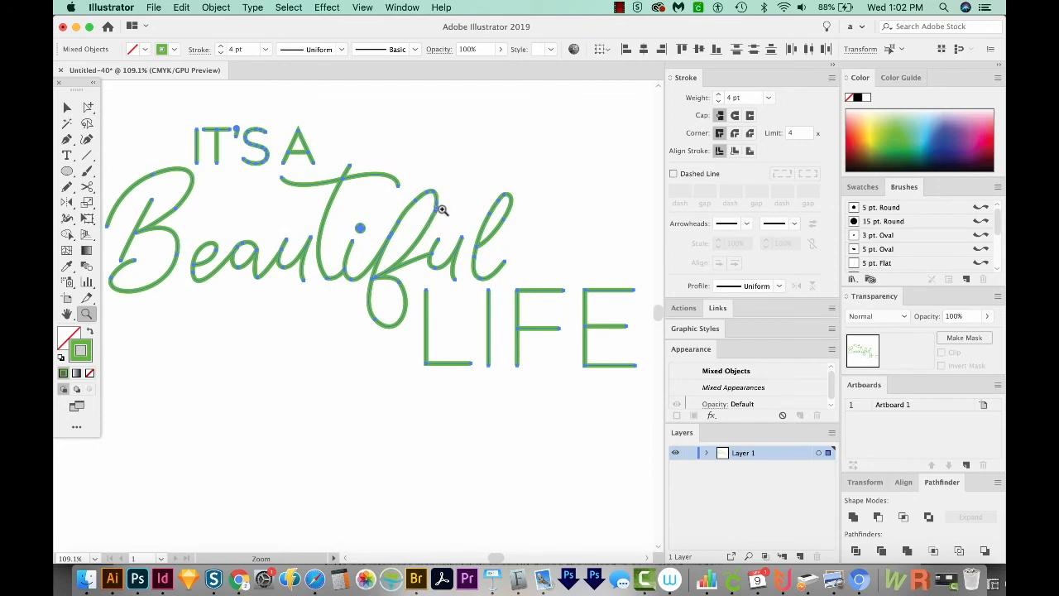
{"action": "mouse_move", "coordinate": [430, 207]}
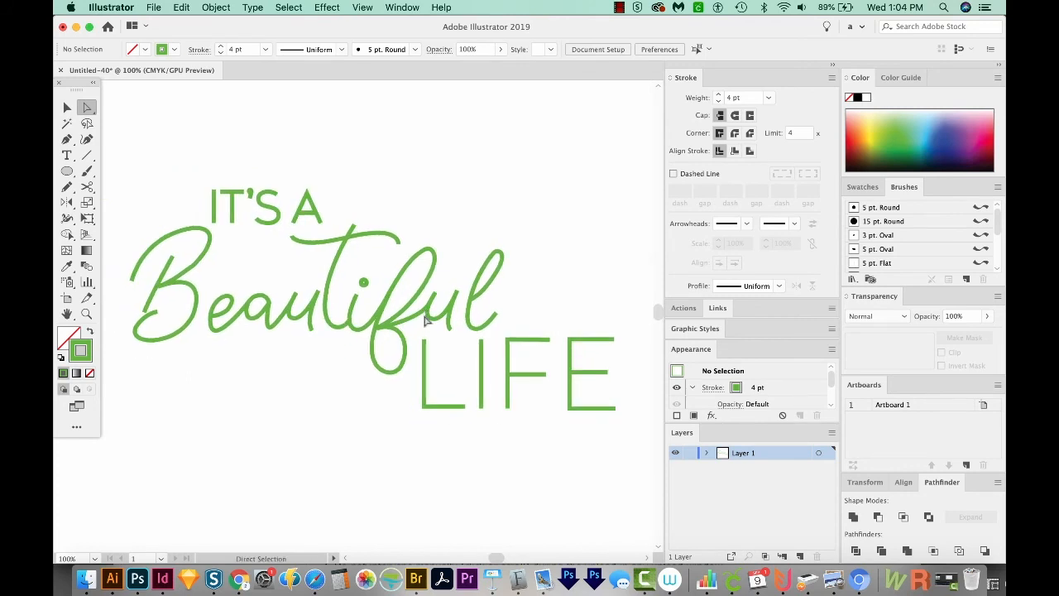
{"action": "mouse_move", "coordinate": [354, 291]}
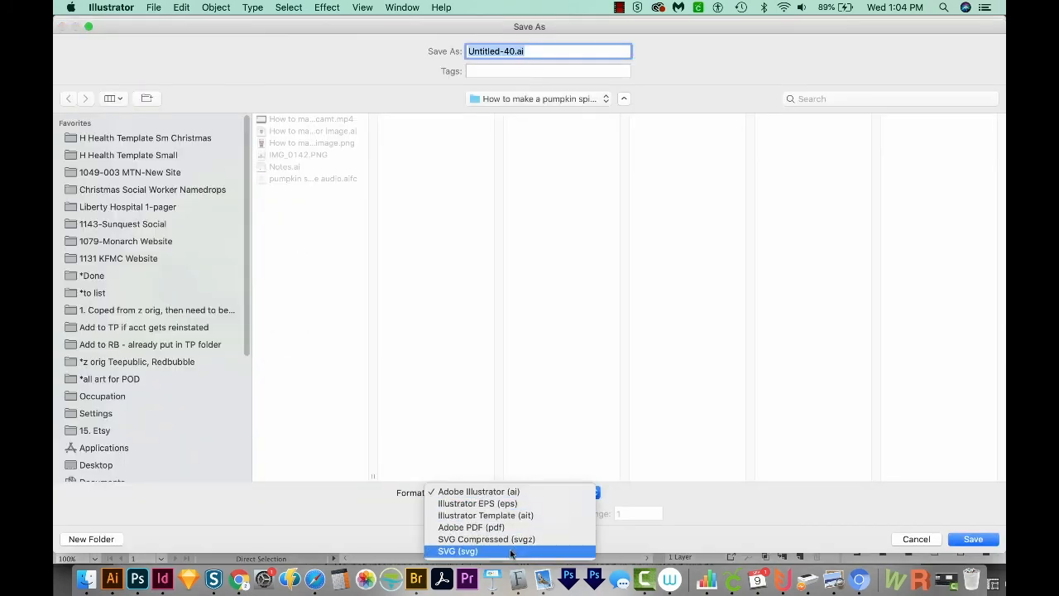
Save the lettering from Illustrator in SVG format, accepting the SVG profile export options
{"action": "left_click", "coordinate": [456, 551]}
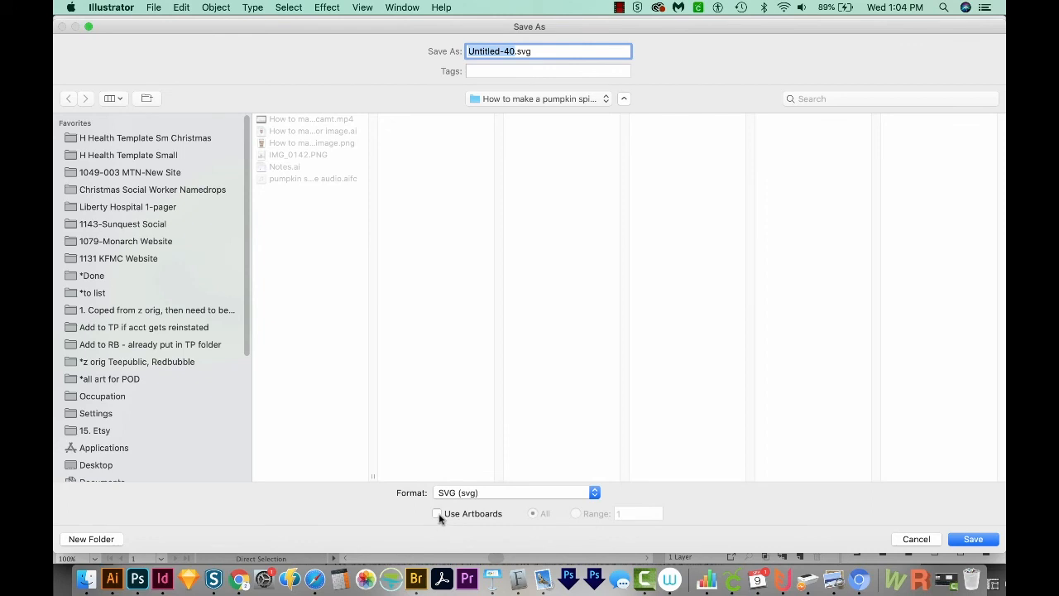
{"action": "left_click", "coordinate": [972, 540]}
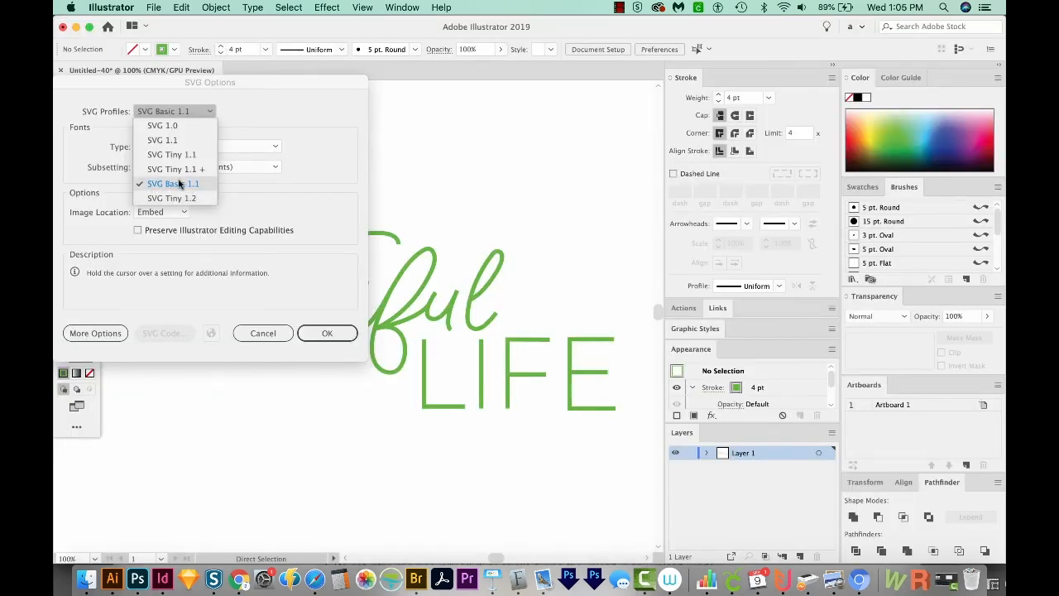
{"action": "left_click", "coordinate": [172, 182]}
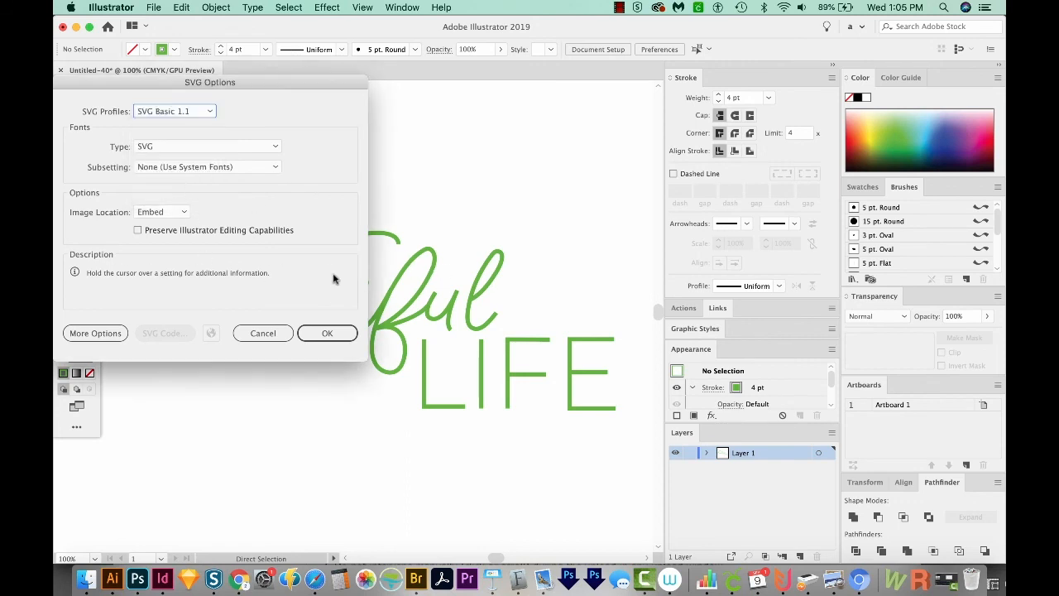
{"action": "left_click", "coordinate": [328, 332]}
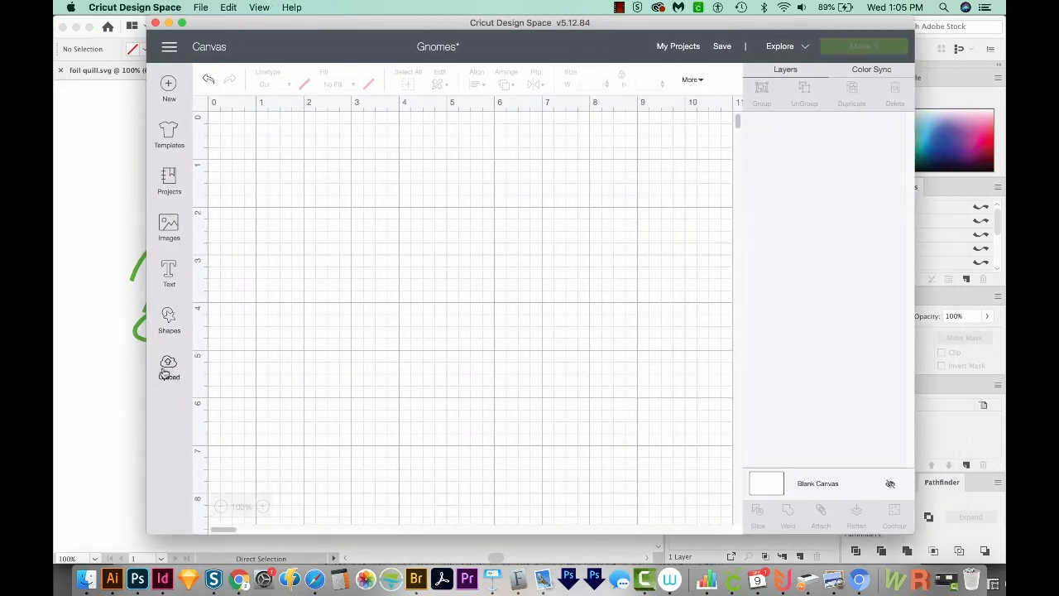
Upload the saved SVG into Design Space and save it as image 'foil quill-01'
{"action": "left_click", "coordinate": [169, 368]}
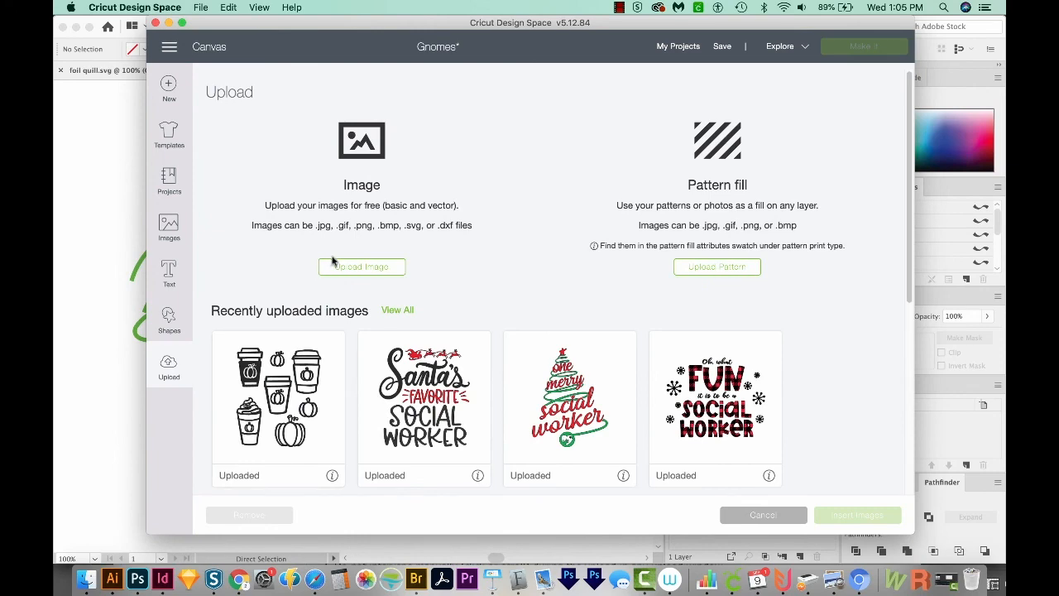
{"action": "left_click", "coordinate": [360, 266]}
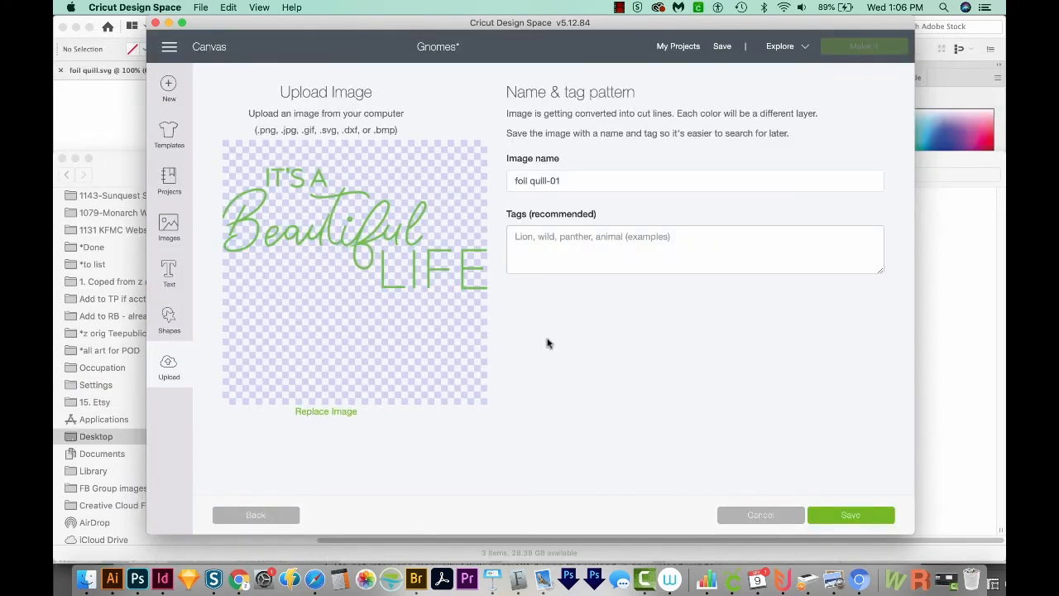
{"action": "mouse_move", "coordinate": [473, 331]}
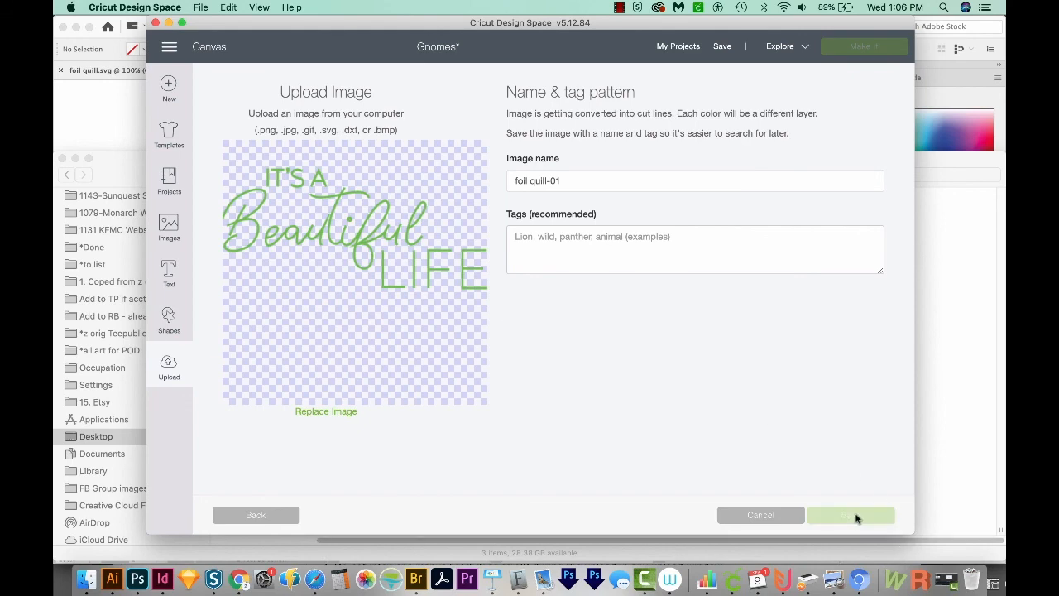
{"action": "left_click", "coordinate": [850, 515]}
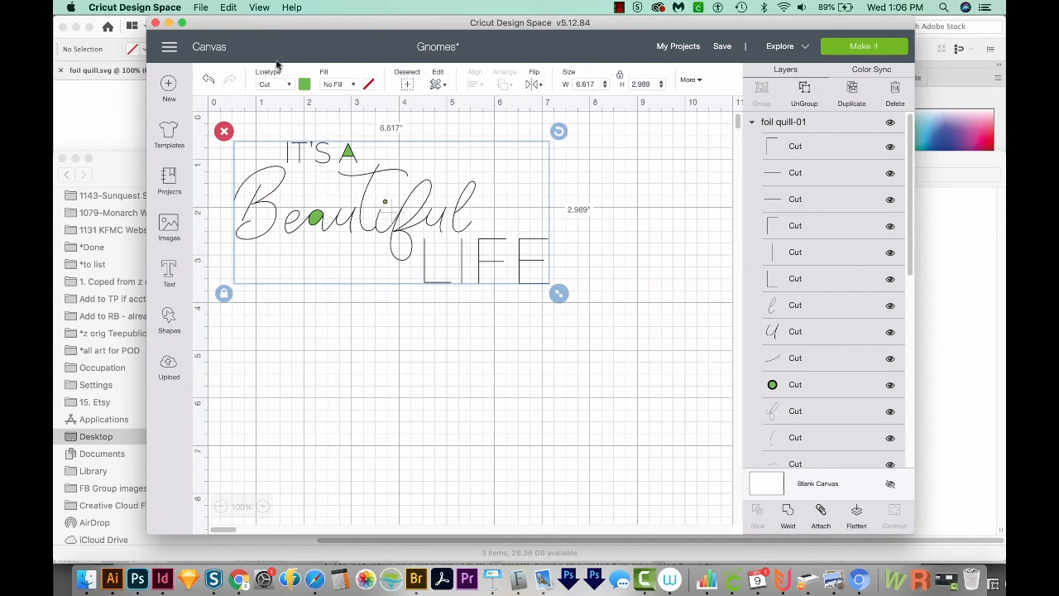
Change every layer's Linetype to Draw and drag the design out to about 8 inches wide
{"action": "left_click", "coordinate": [288, 82]}
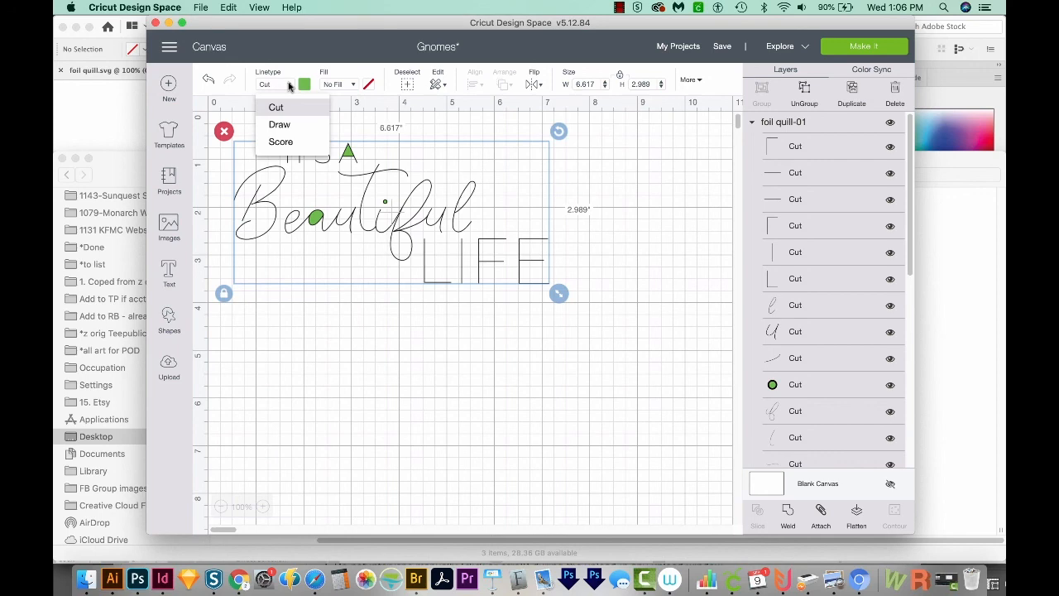
{"action": "left_click", "coordinate": [278, 124]}
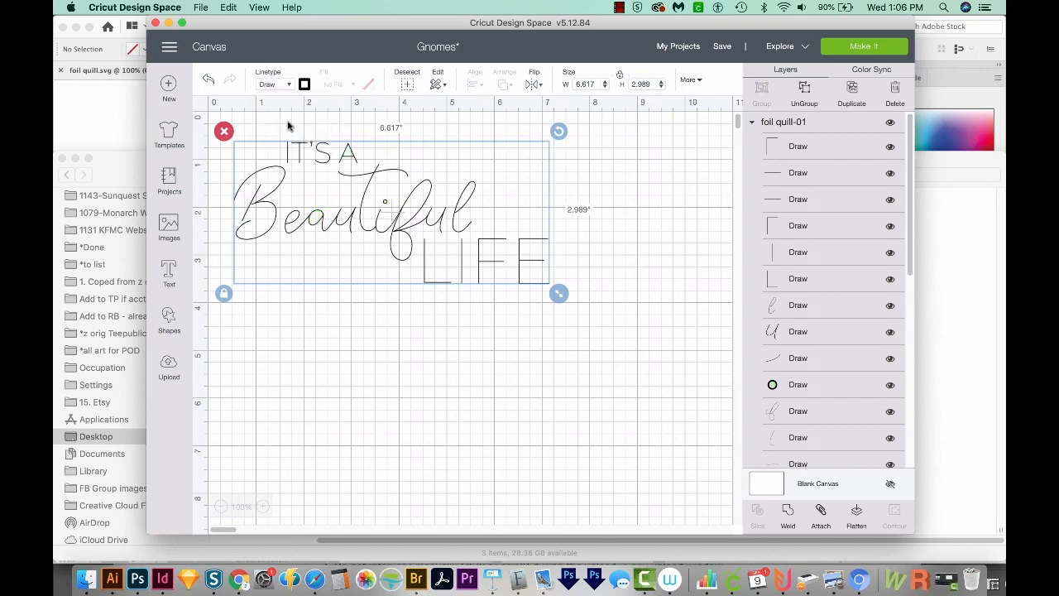
{"action": "left_click_drag", "start_coordinate": [559, 292], "coordinate": [628, 325]}
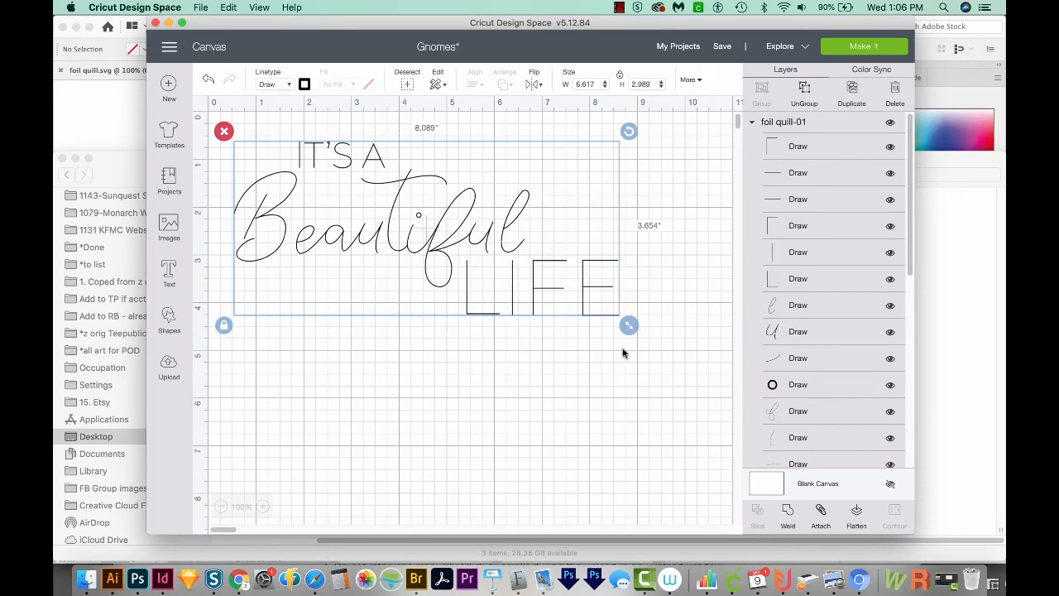